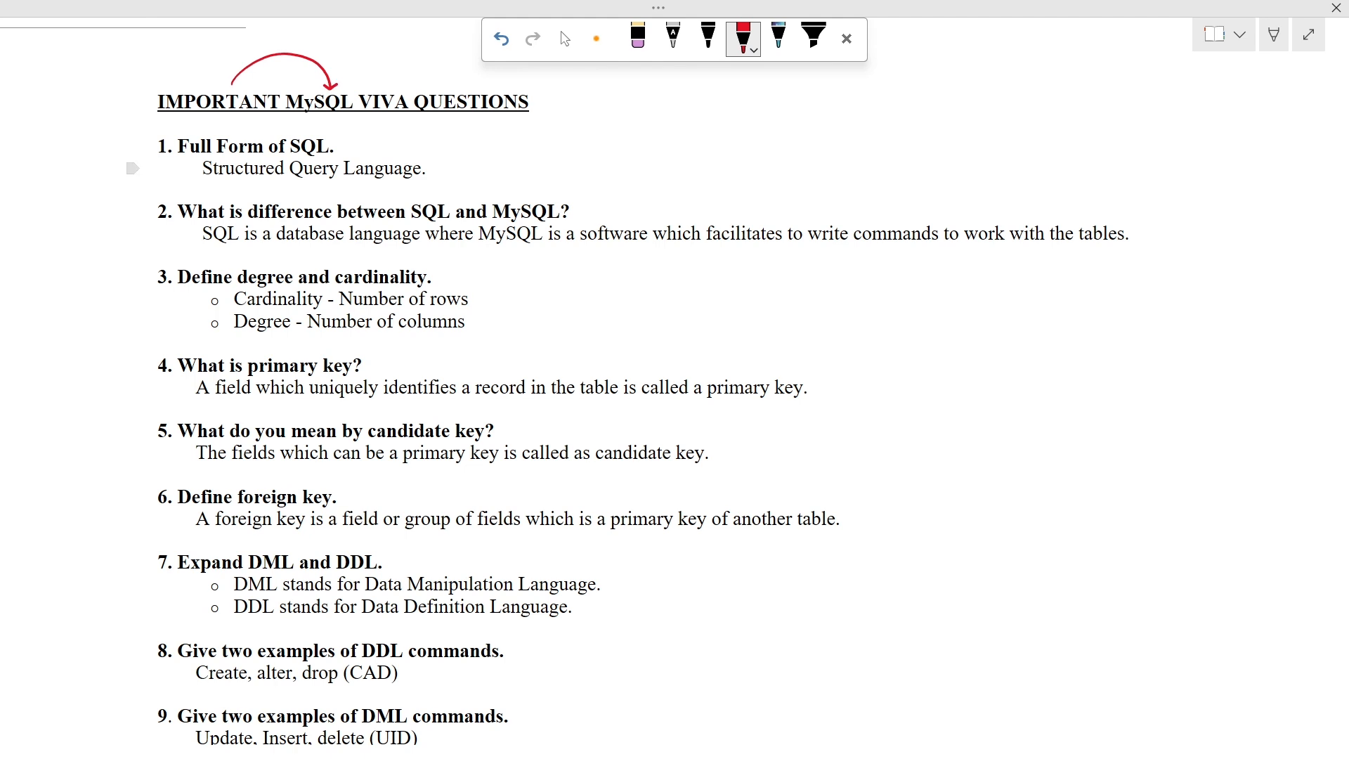
# - Mark question 1, circle question 2 and SQL, and underline MySQL and write commands in red
pyautogui.moveTo(137, 168); pyautogui.dragTo(193, 163)
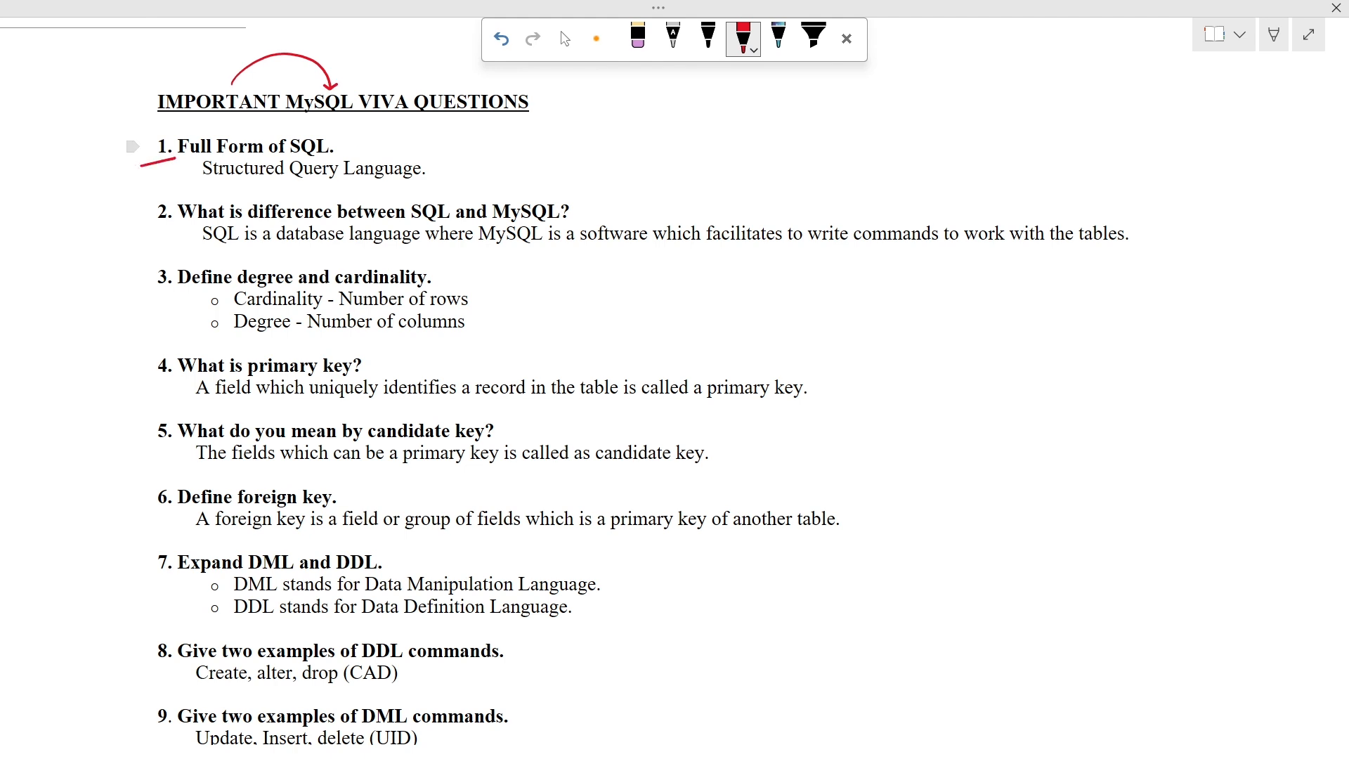
pyautogui.moveTo(352, 150); pyautogui.dragTo(369, 134)
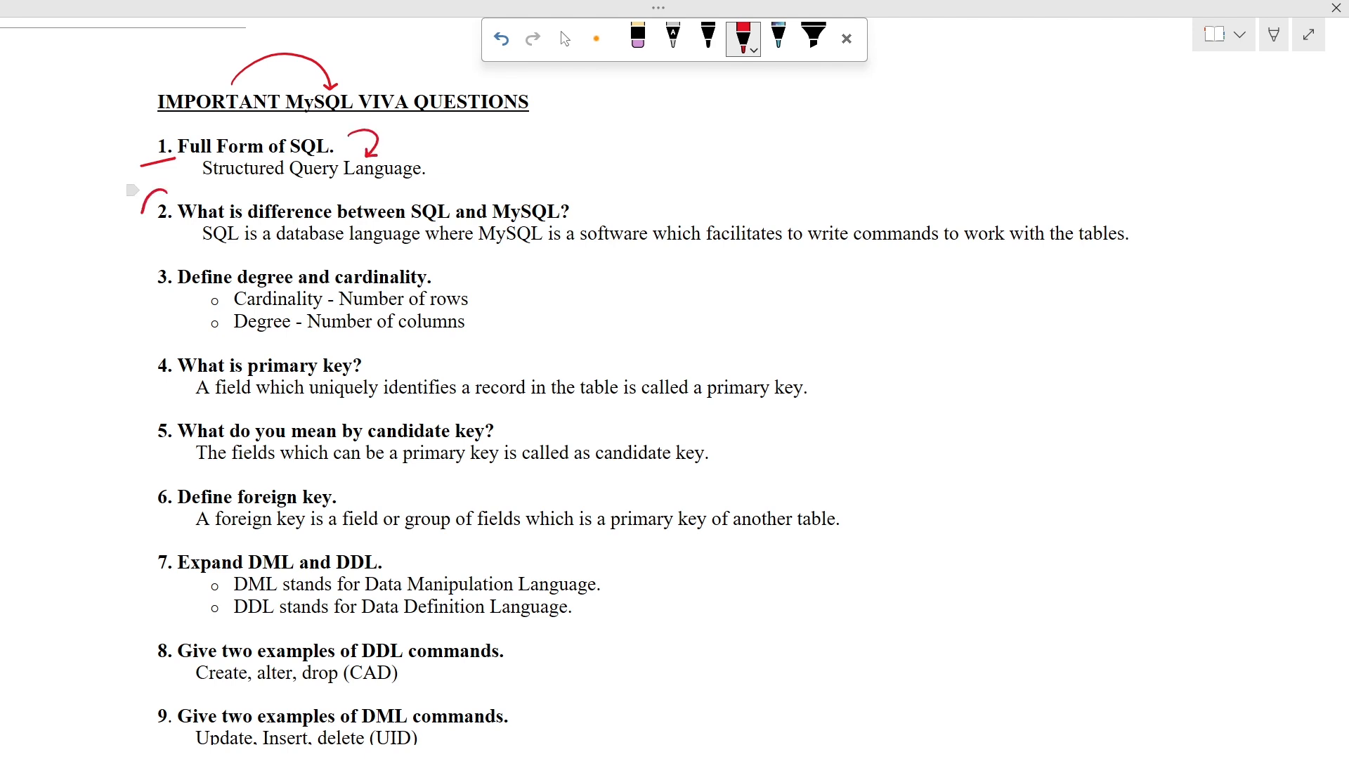
pyautogui.moveTo(142, 198); pyautogui.dragTo(181, 232)
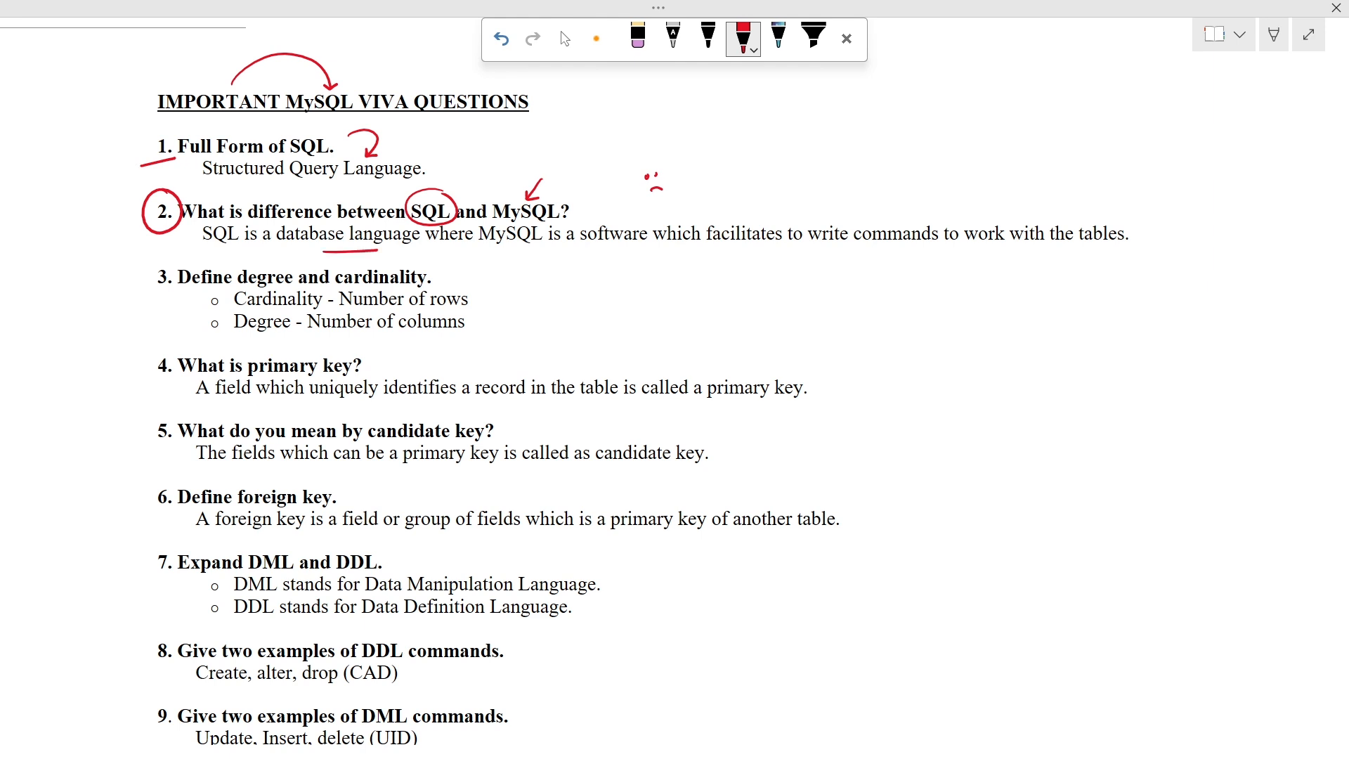
pyautogui.moveTo(490, 250); pyautogui.dragTo(603, 259)
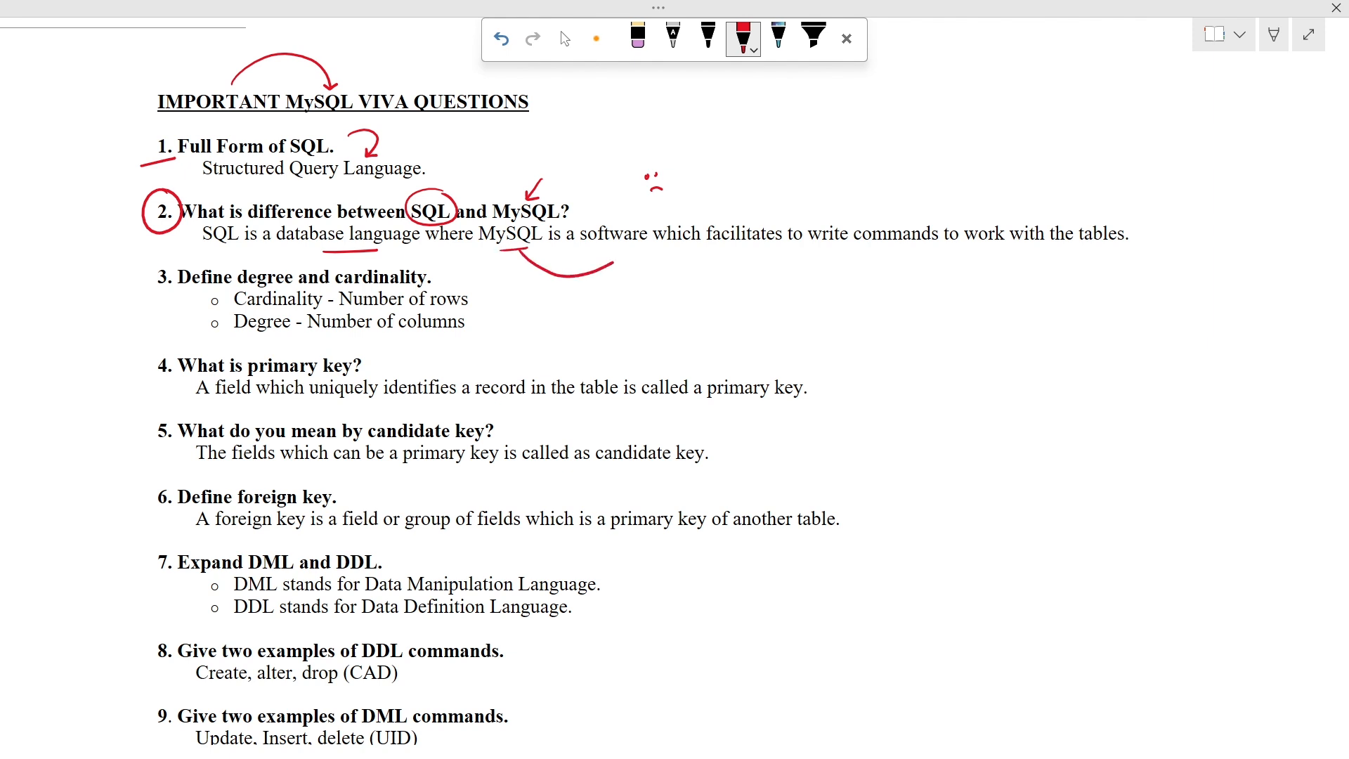
pyautogui.moveTo(804, 253); pyautogui.dragTo(903, 251)
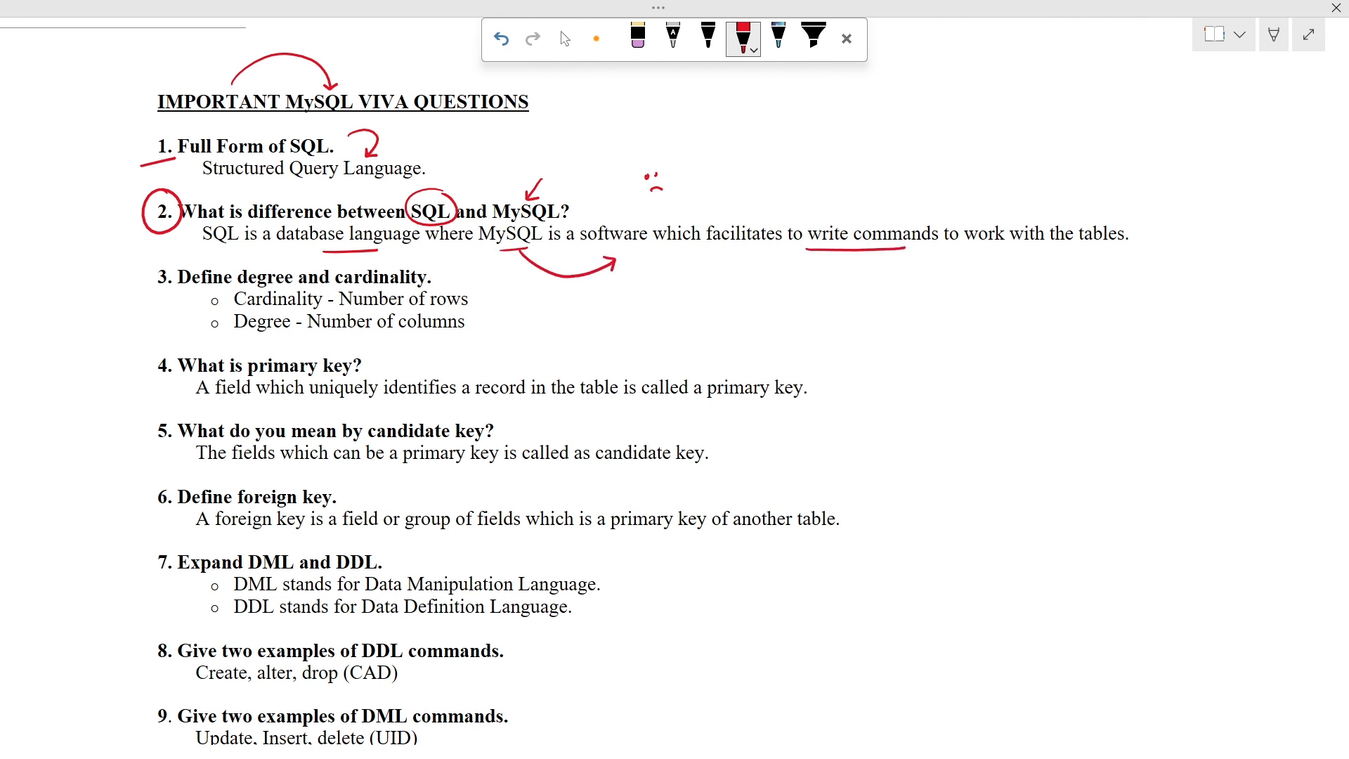
# - Write a Py → IDE side note with arrows in the margin beside question 2
pyautogui.moveTo(697, 211); pyautogui.dragTo(731, 186)
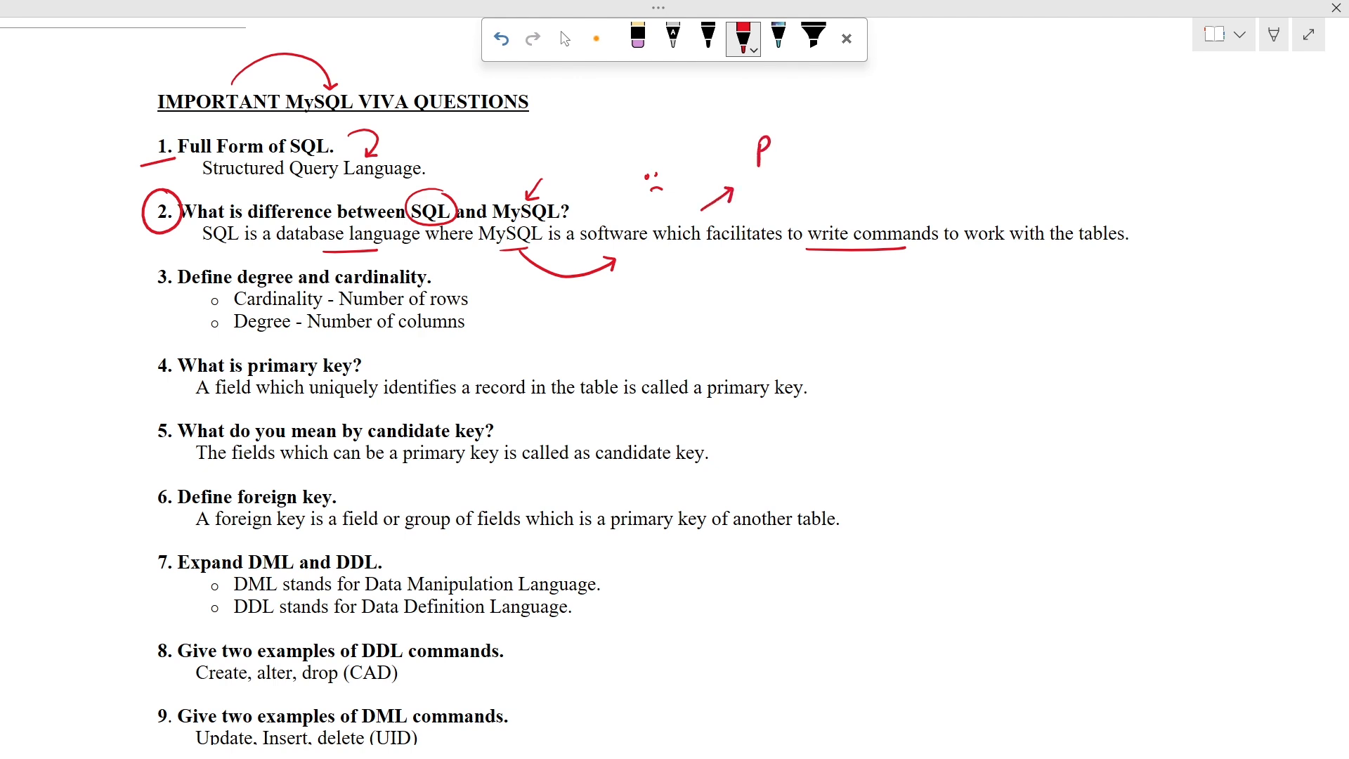
pyautogui.moveTo(754, 150); pyautogui.dragTo(827, 157)
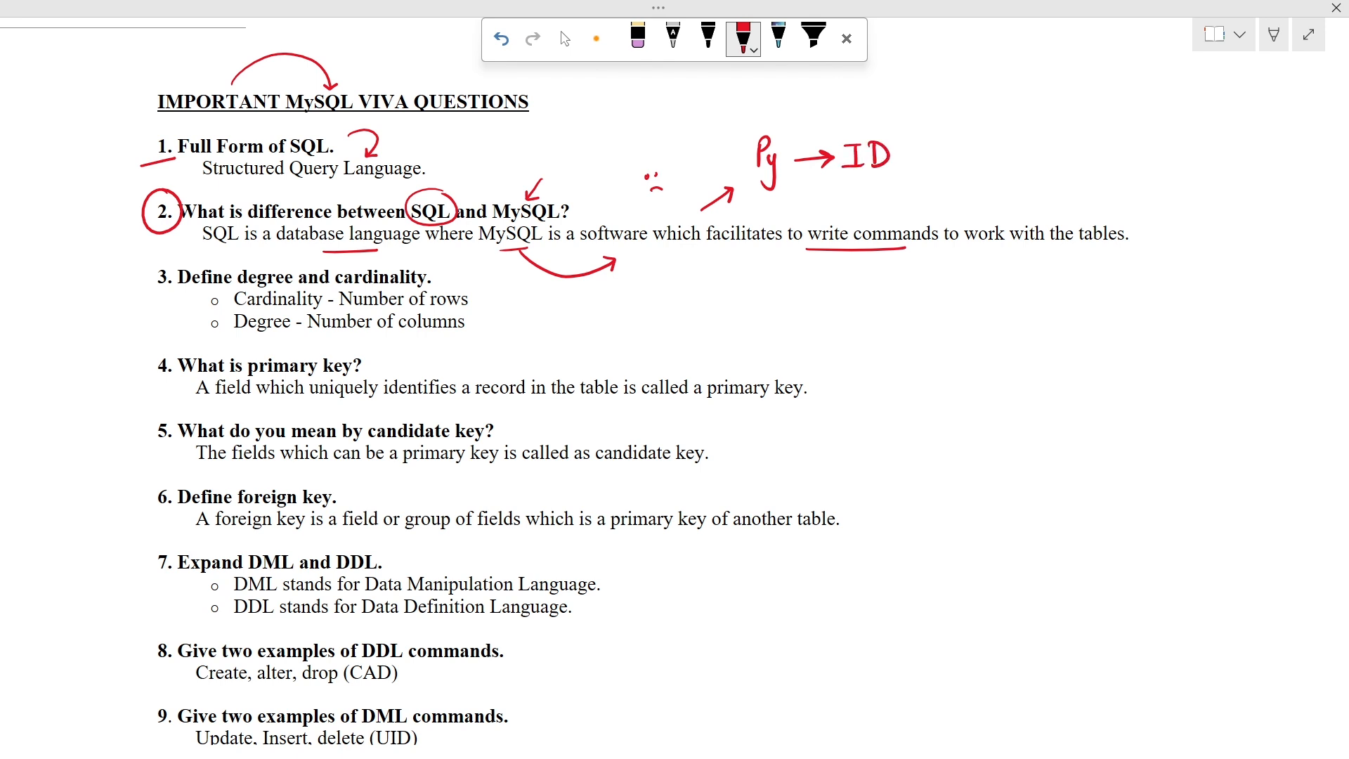
pyautogui.moveTo(895, 158); pyautogui.dragTo(942, 150)
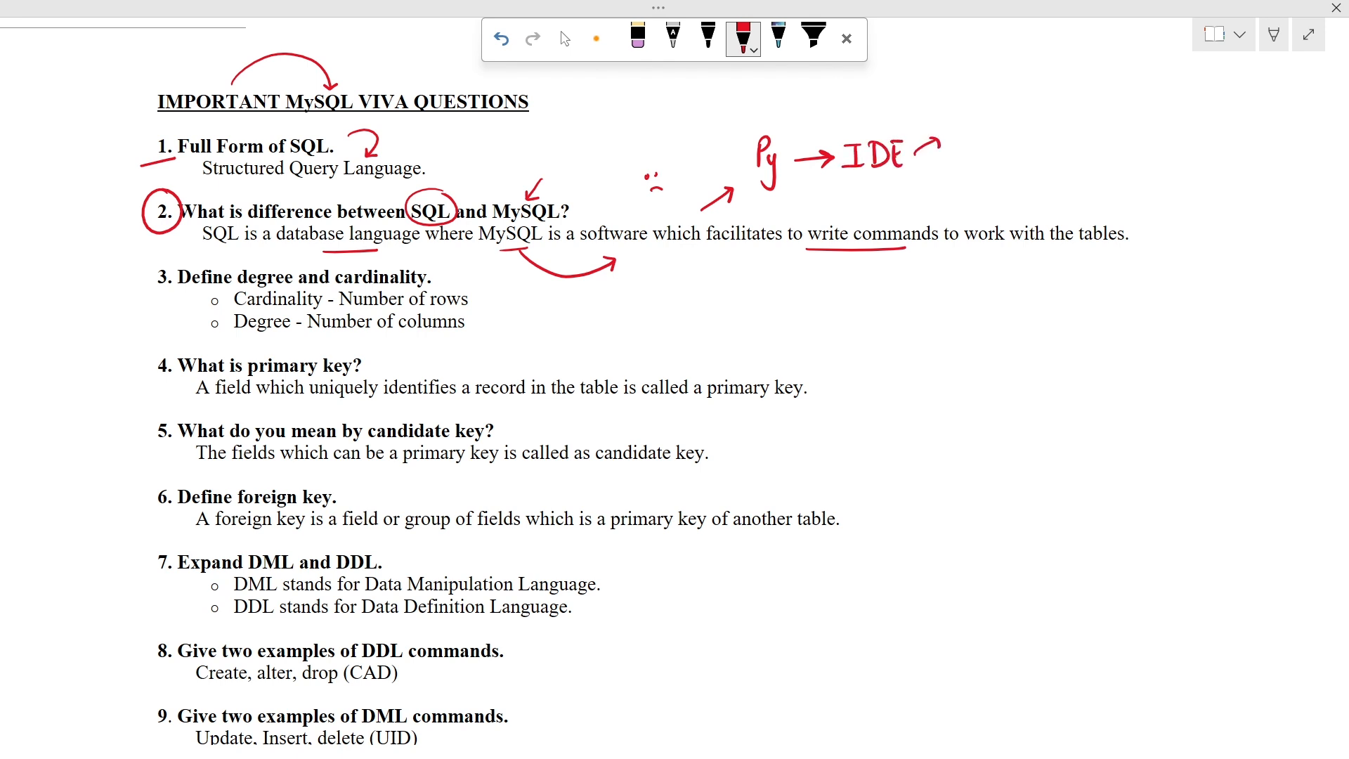
pyautogui.moveTo(937, 134); pyautogui.dragTo(956, 177)
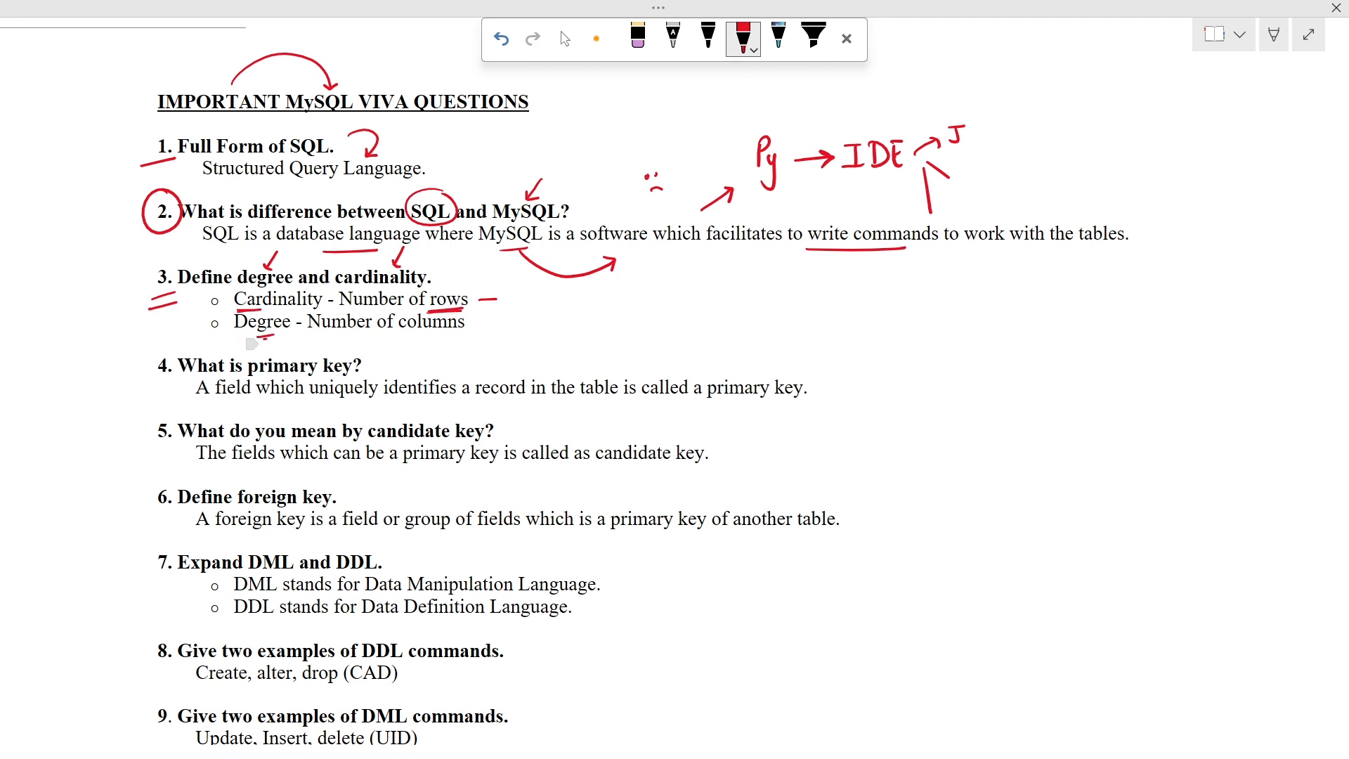
# - Arrow Degree toward columns, circle question 4, underline field, circle record and note Key
pyautogui.moveTo(250, 344); pyautogui.dragTo(357, 336)
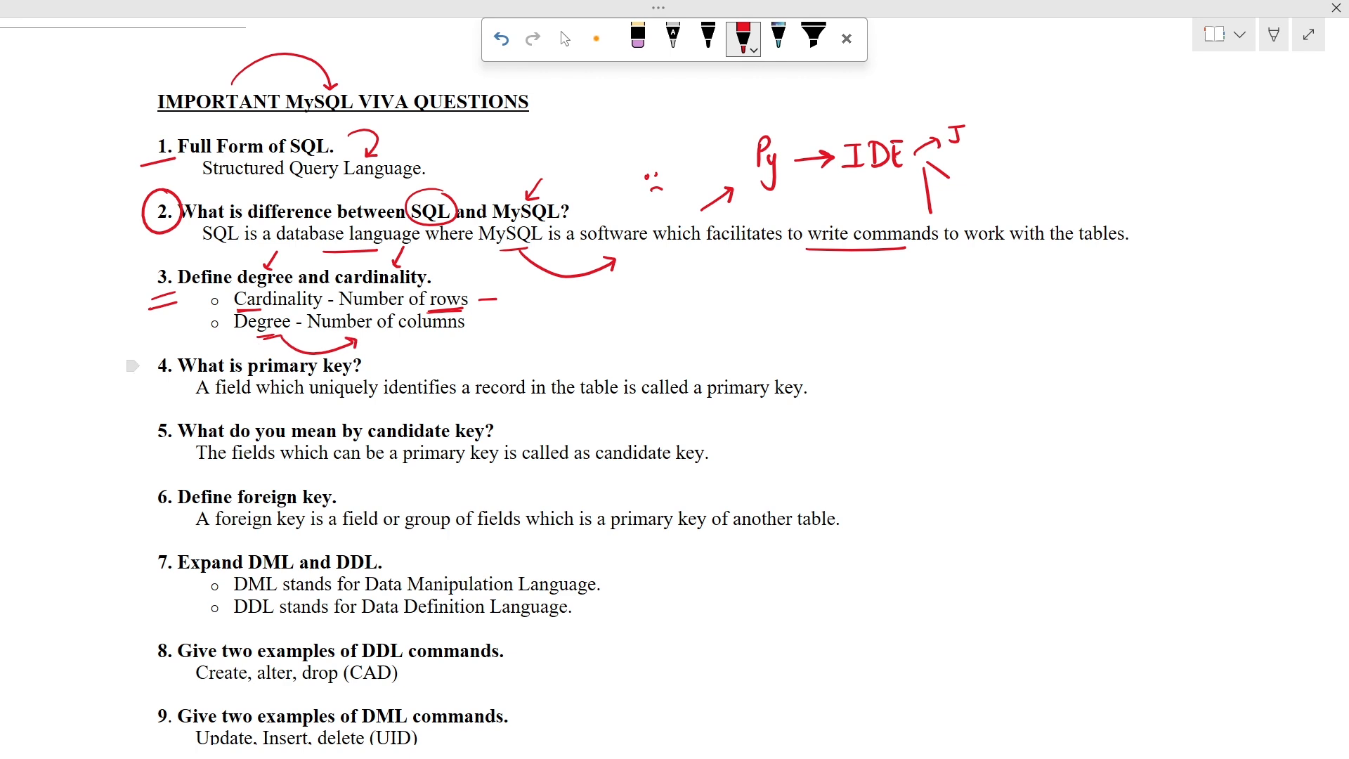
pyautogui.moveTo(151, 344); pyautogui.dragTo(185, 382)
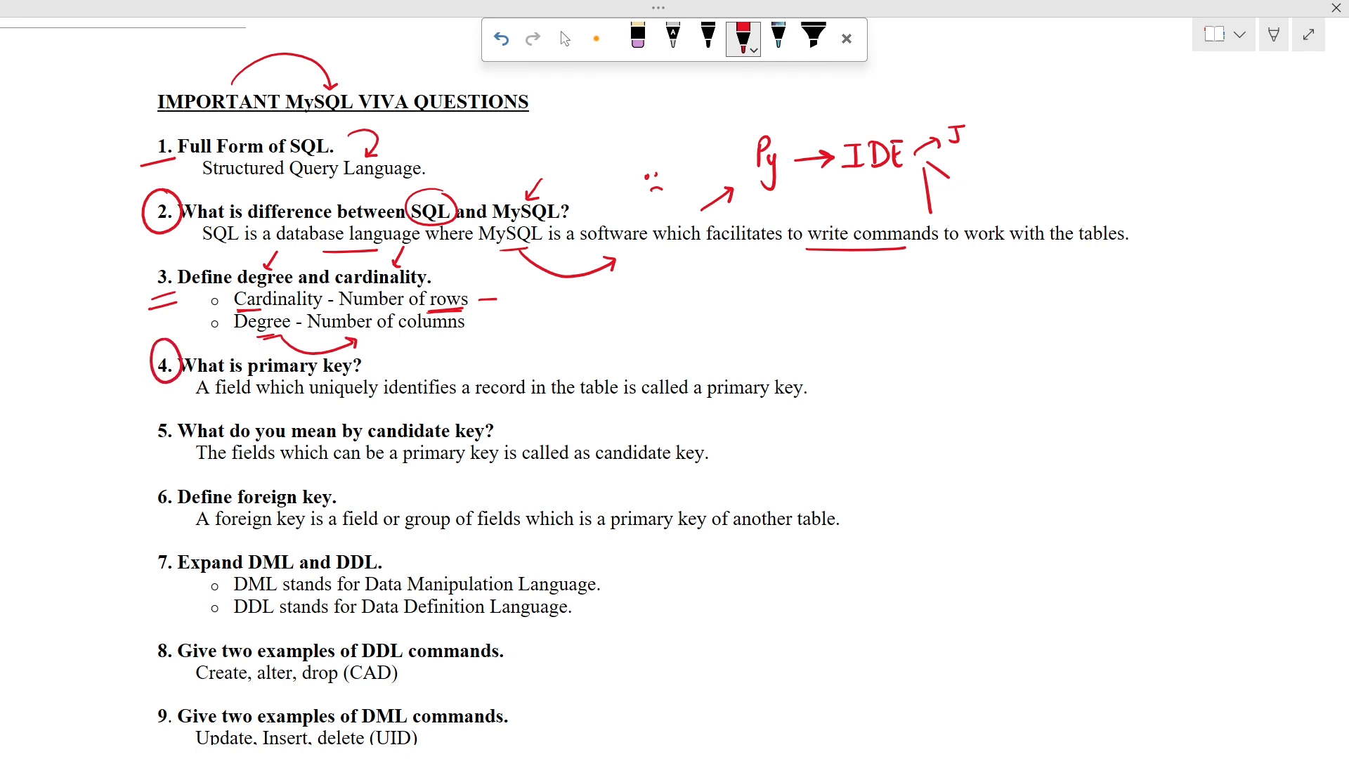
pyautogui.moveTo(964, 340); pyautogui.dragTo(1002, 361)
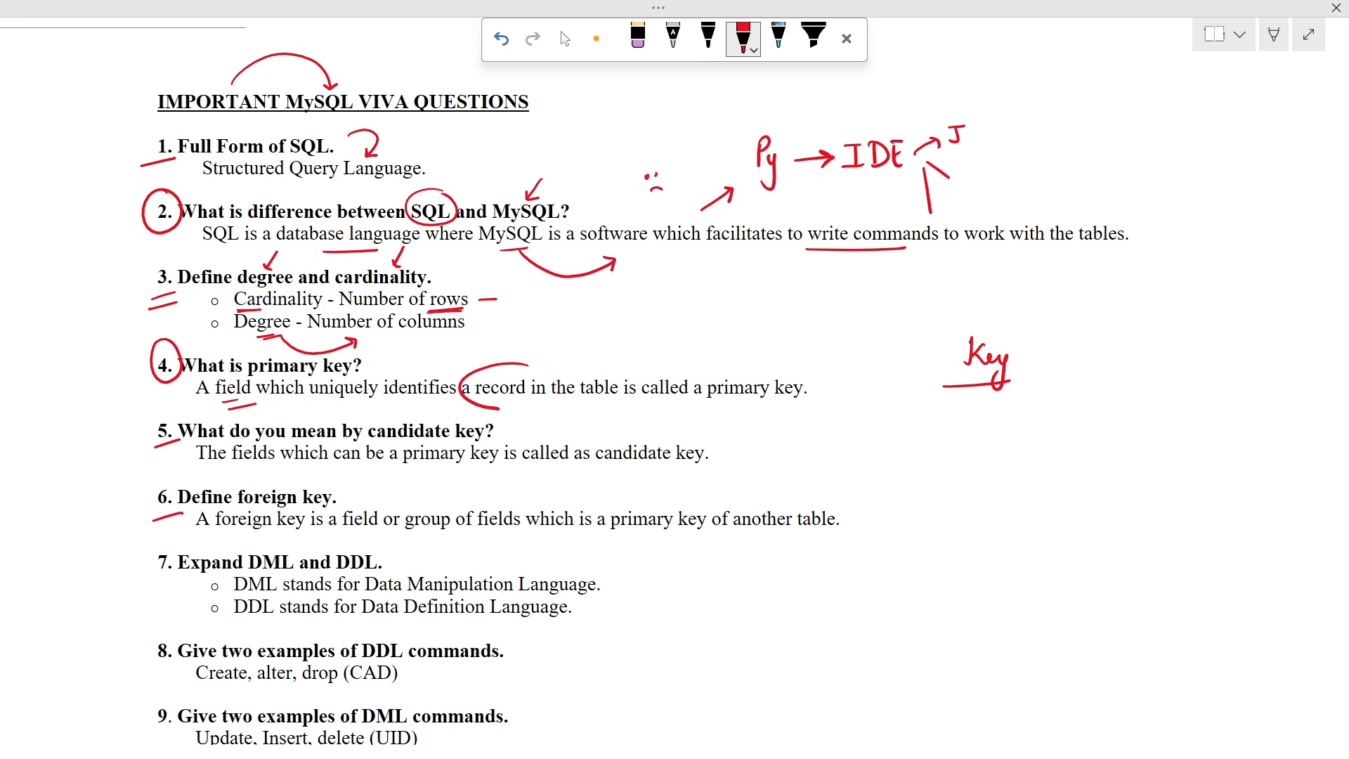
# - Underline candidate and 'be a primary', circle primary key in question 6 and sketch two boxes
pyautogui.moveTo(465, 353); pyautogui.dragTo(603, 382)
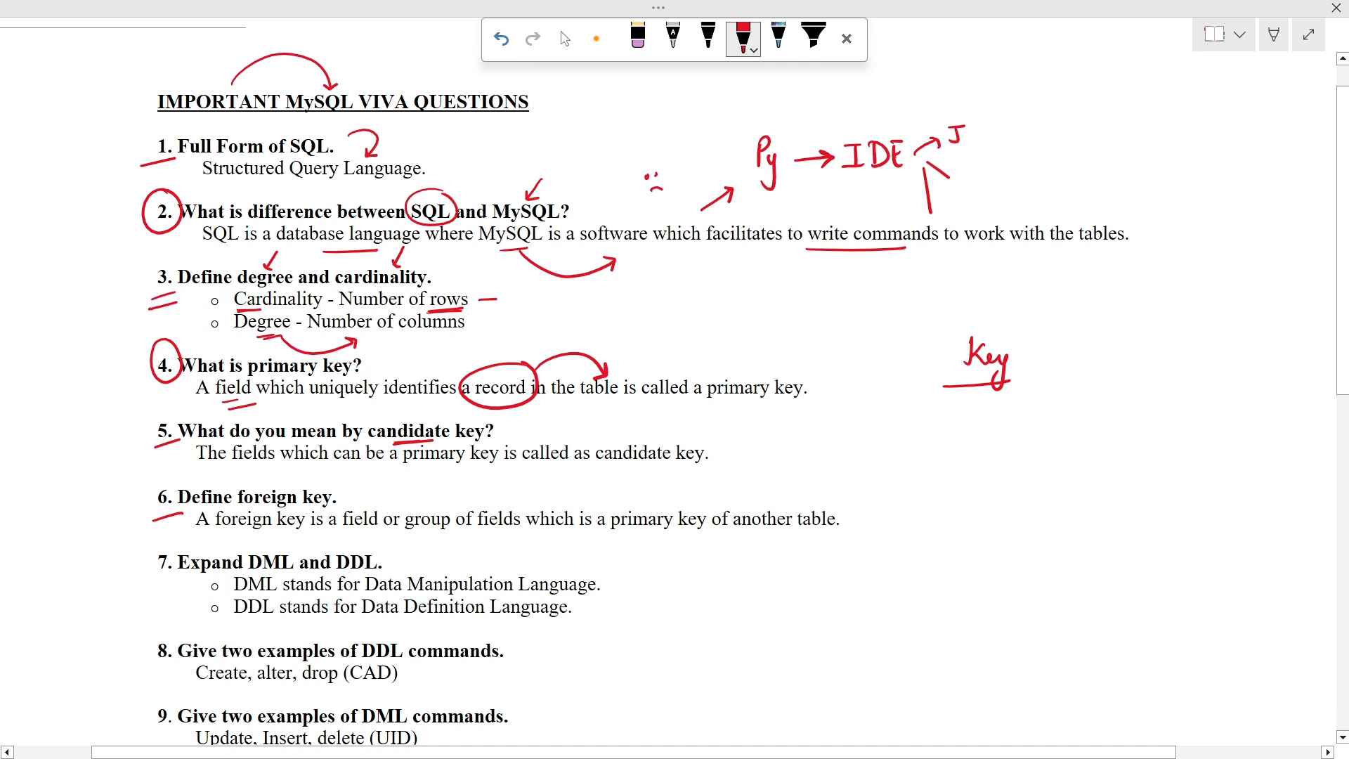
pyautogui.moveTo(366, 469); pyautogui.dragTo(438, 465)
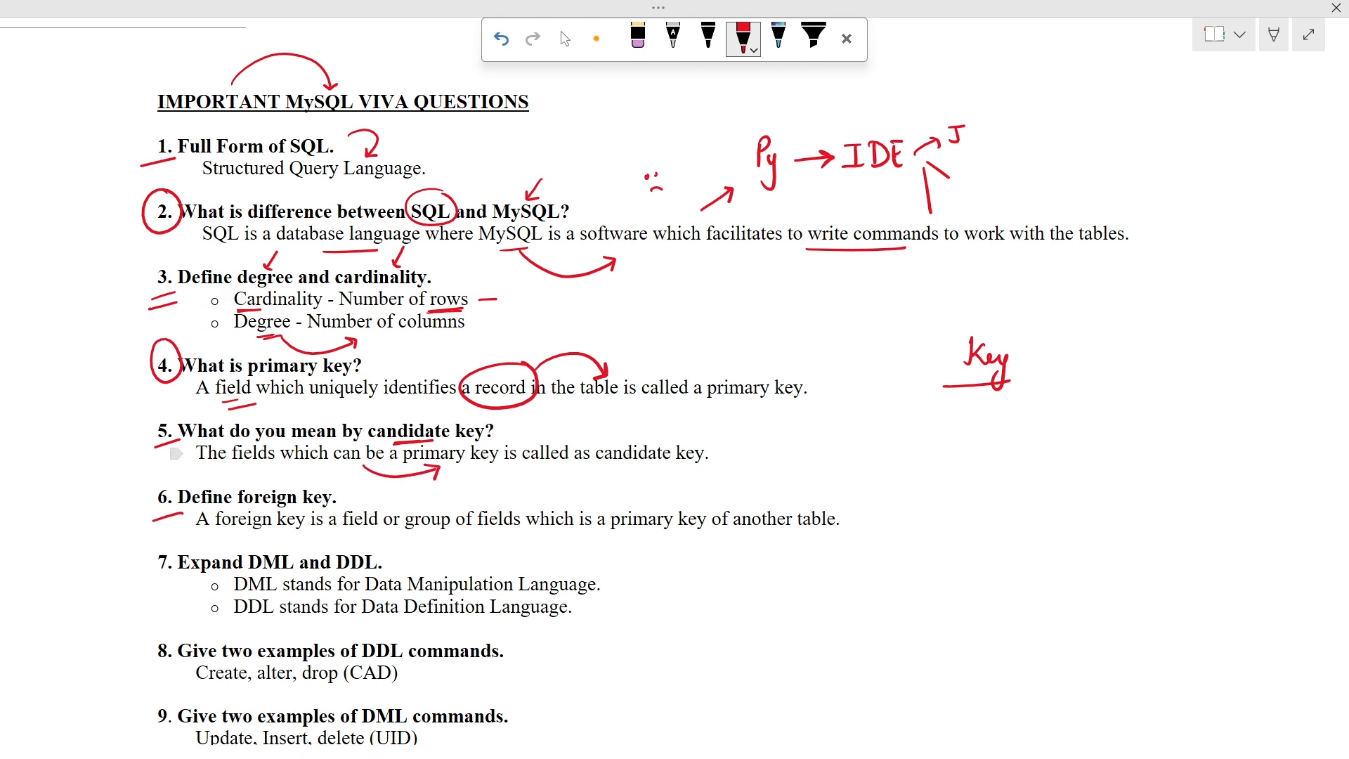
pyautogui.moveTo(344, 455); pyautogui.dragTo(309, 487)
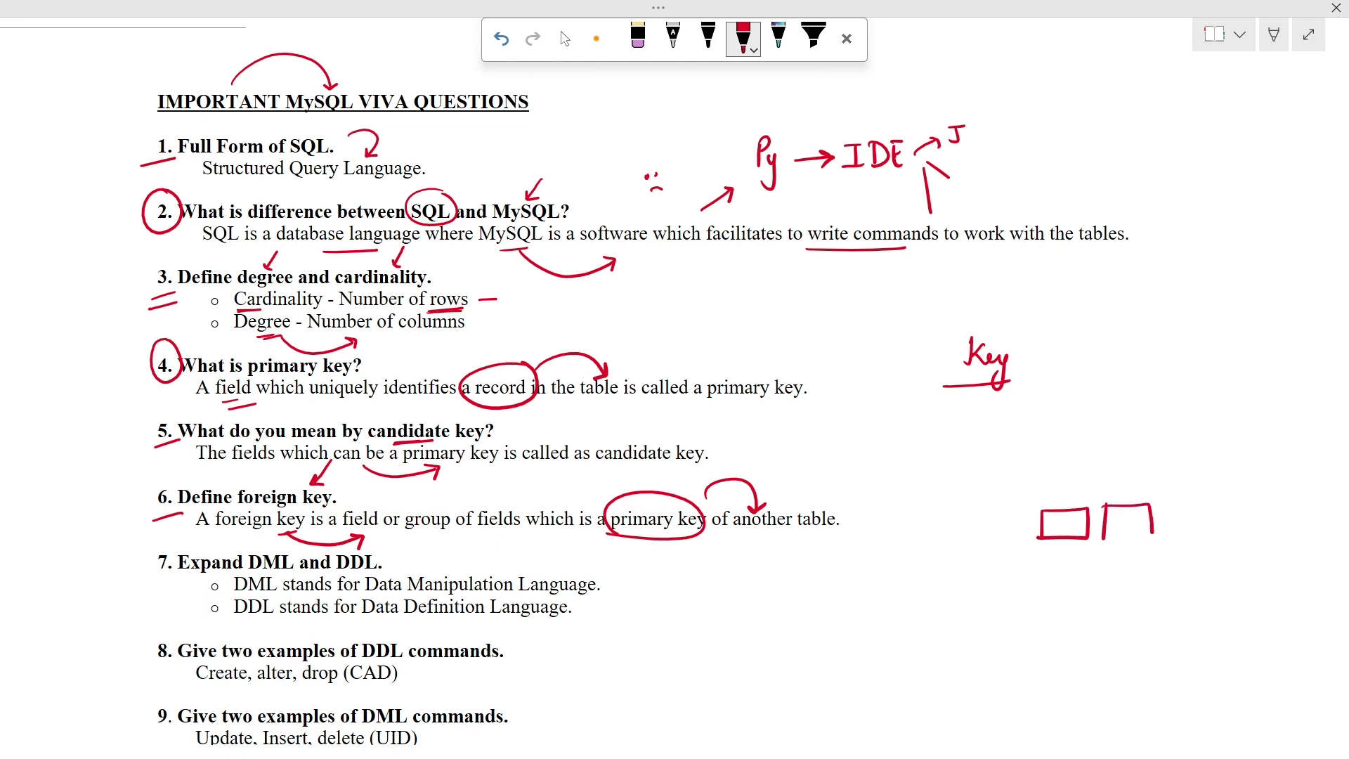
# - Underline Definition, DDL, Create/alter/drop, DML and Update/Insert/delete, circling questions 8 and 9
pyautogui.scroll(-3)
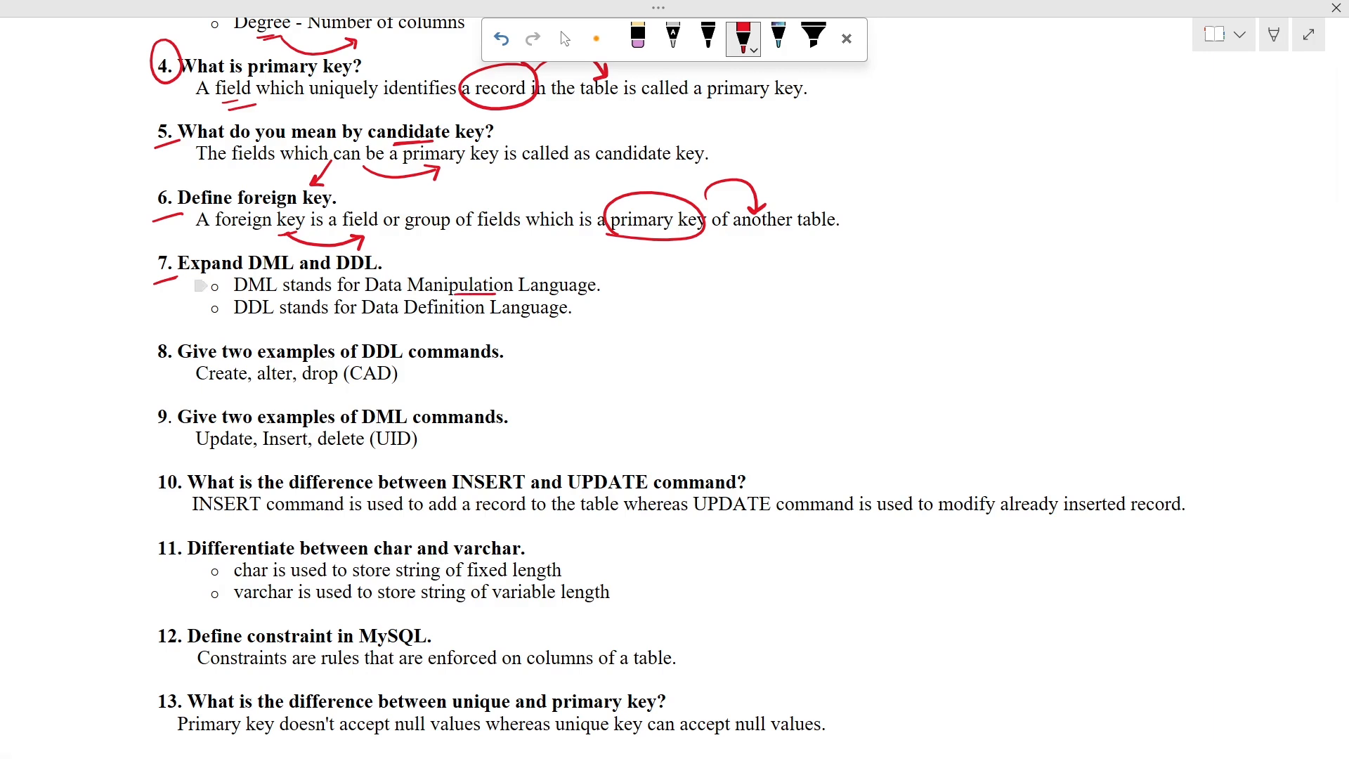
pyautogui.moveTo(396, 323); pyautogui.dragTo(455, 323)
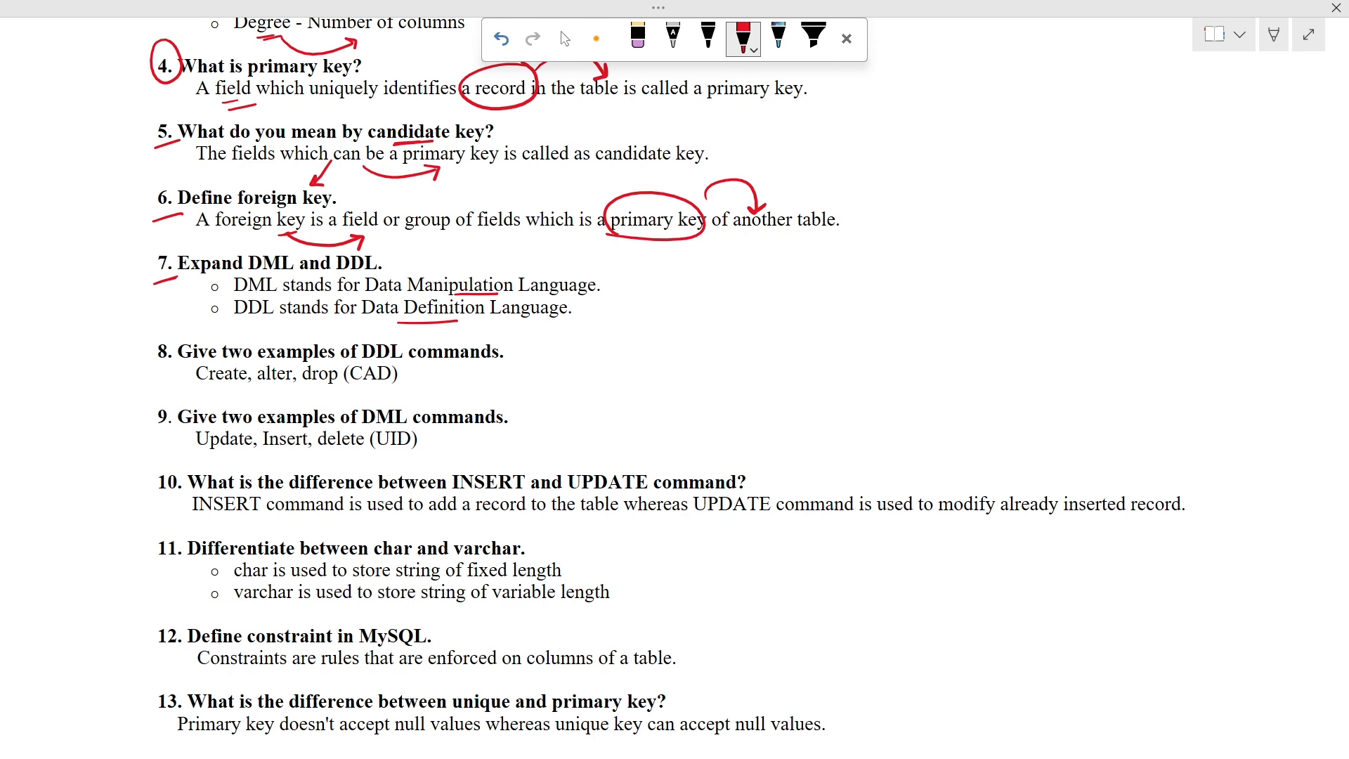
pyautogui.moveTo(147, 336); pyautogui.dragTo(181, 369)
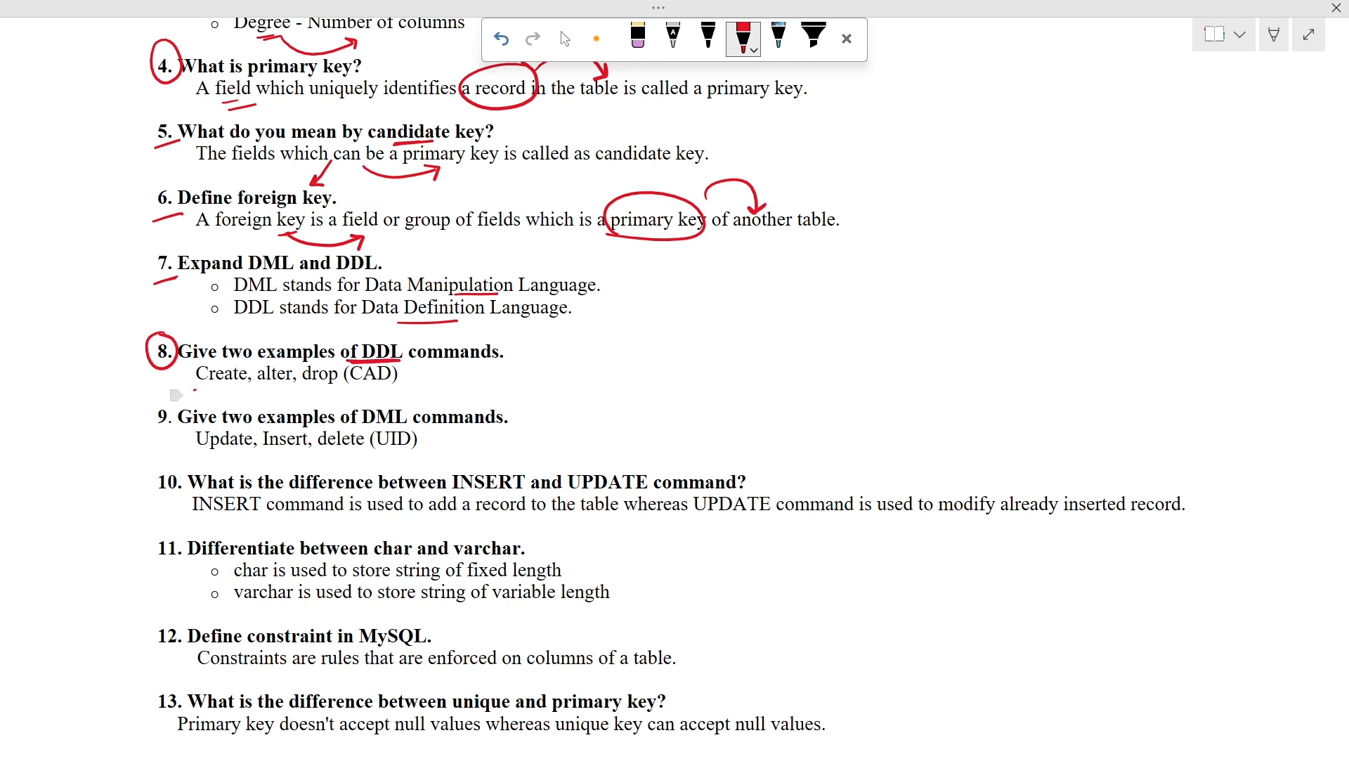
pyautogui.moveTo(199, 389); pyautogui.dragTo(309, 389)
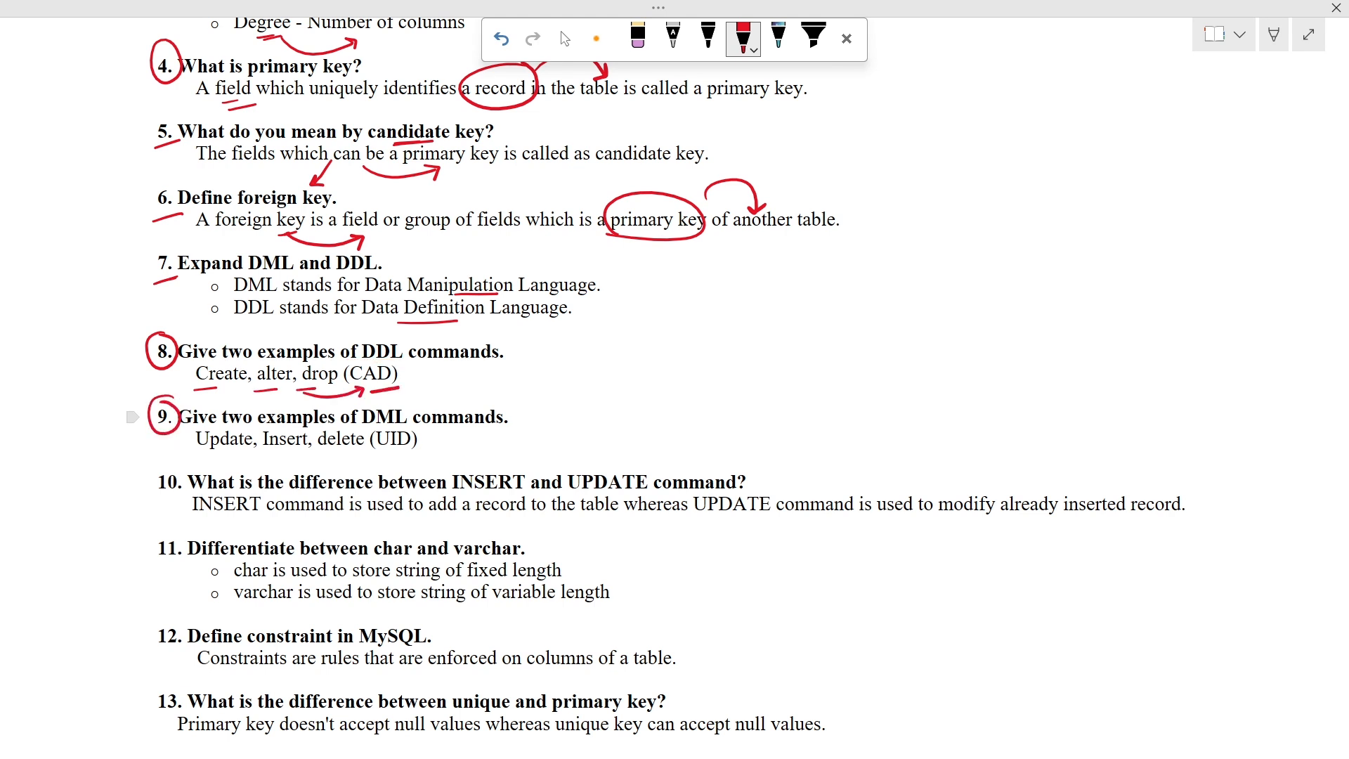
pyautogui.moveTo(366, 426); pyautogui.dragTo(409, 426)
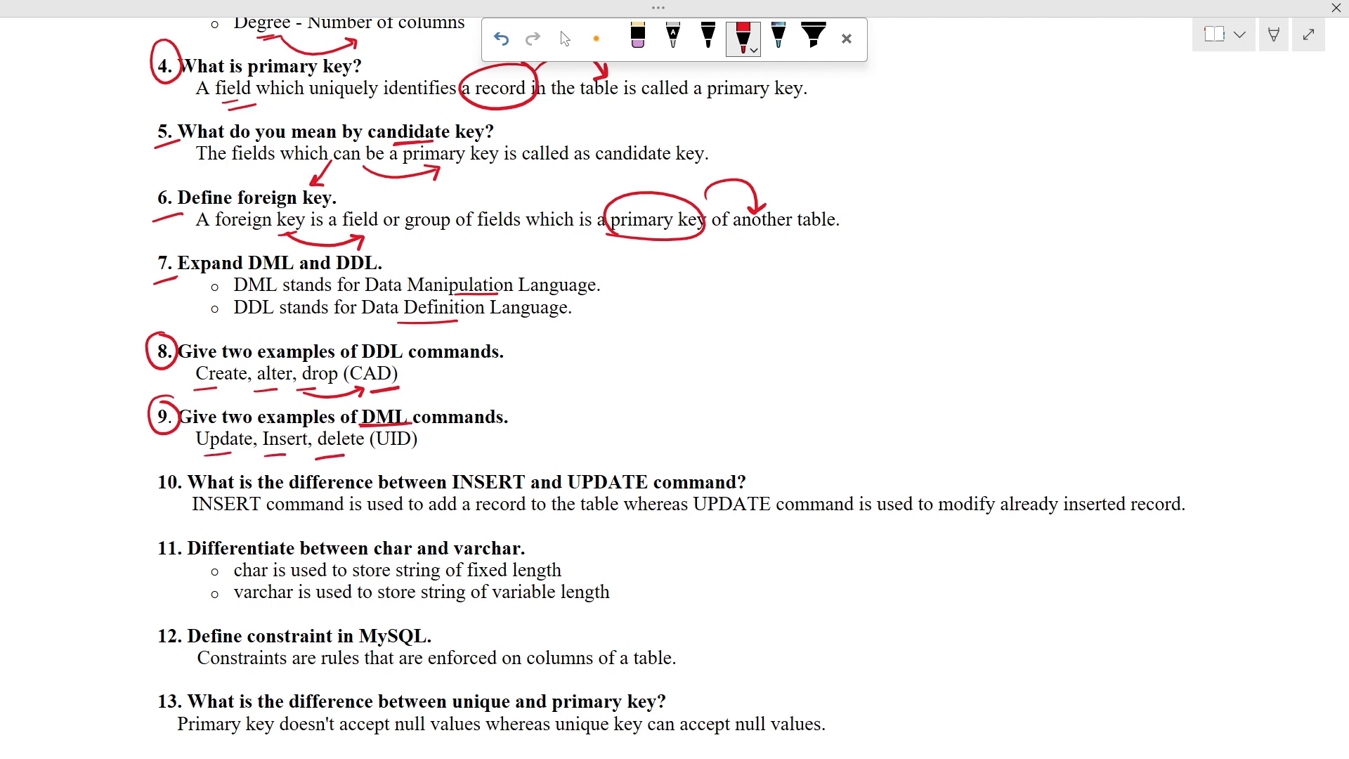
# - Underline UID, arrow INSERT and UPDATE, and circle 'to add a record' in question 10
pyautogui.moveTo(340, 451); pyautogui.dragTo(417, 451)
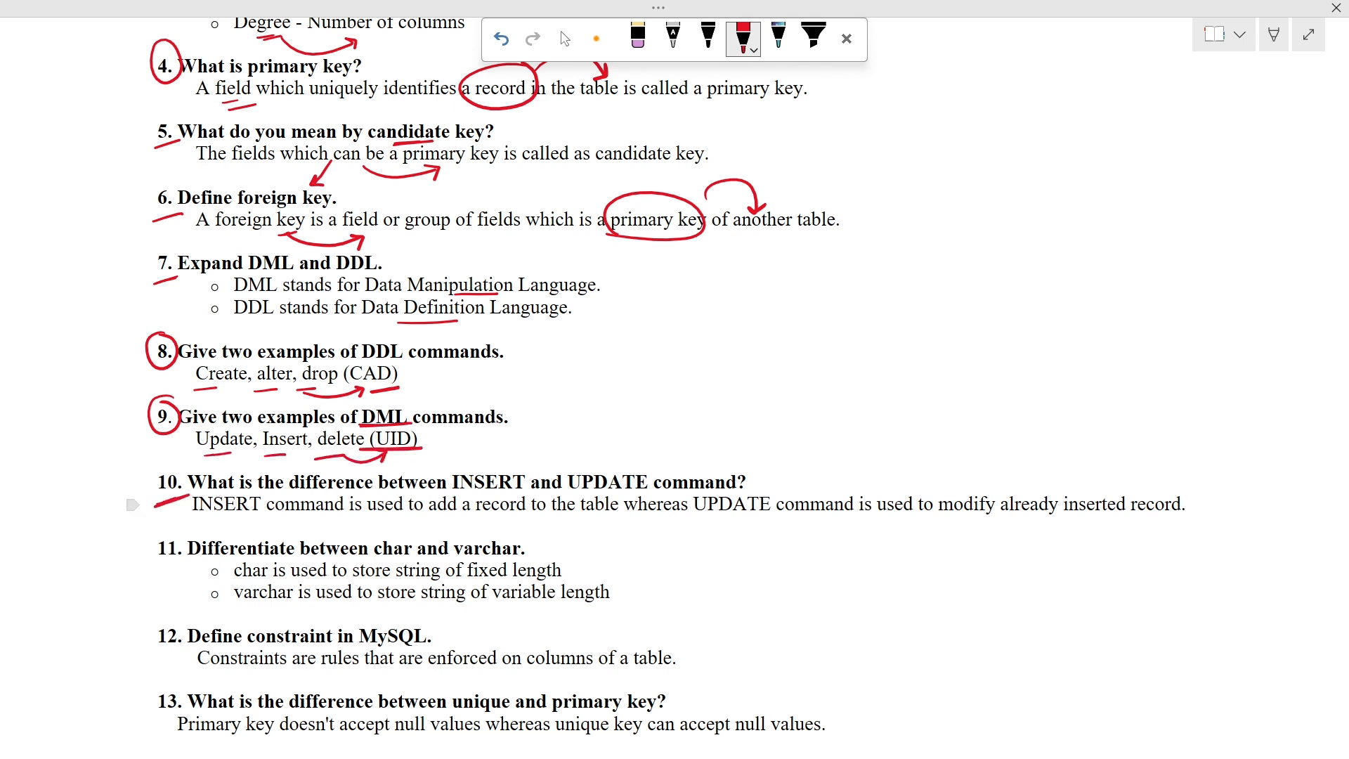
pyautogui.moveTo(494, 469); pyautogui.dragTo(511, 451)
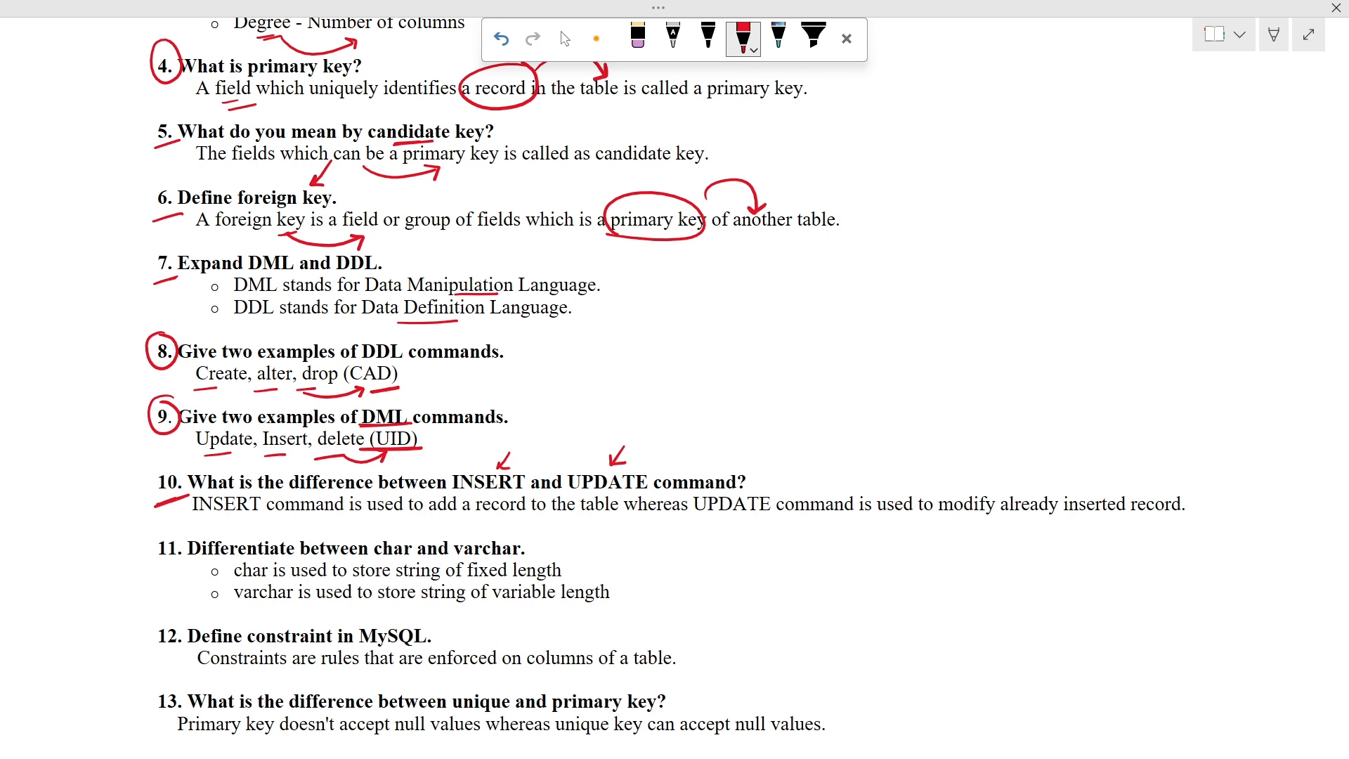
pyautogui.moveTo(405, 502); pyautogui.dragTo(538, 507)
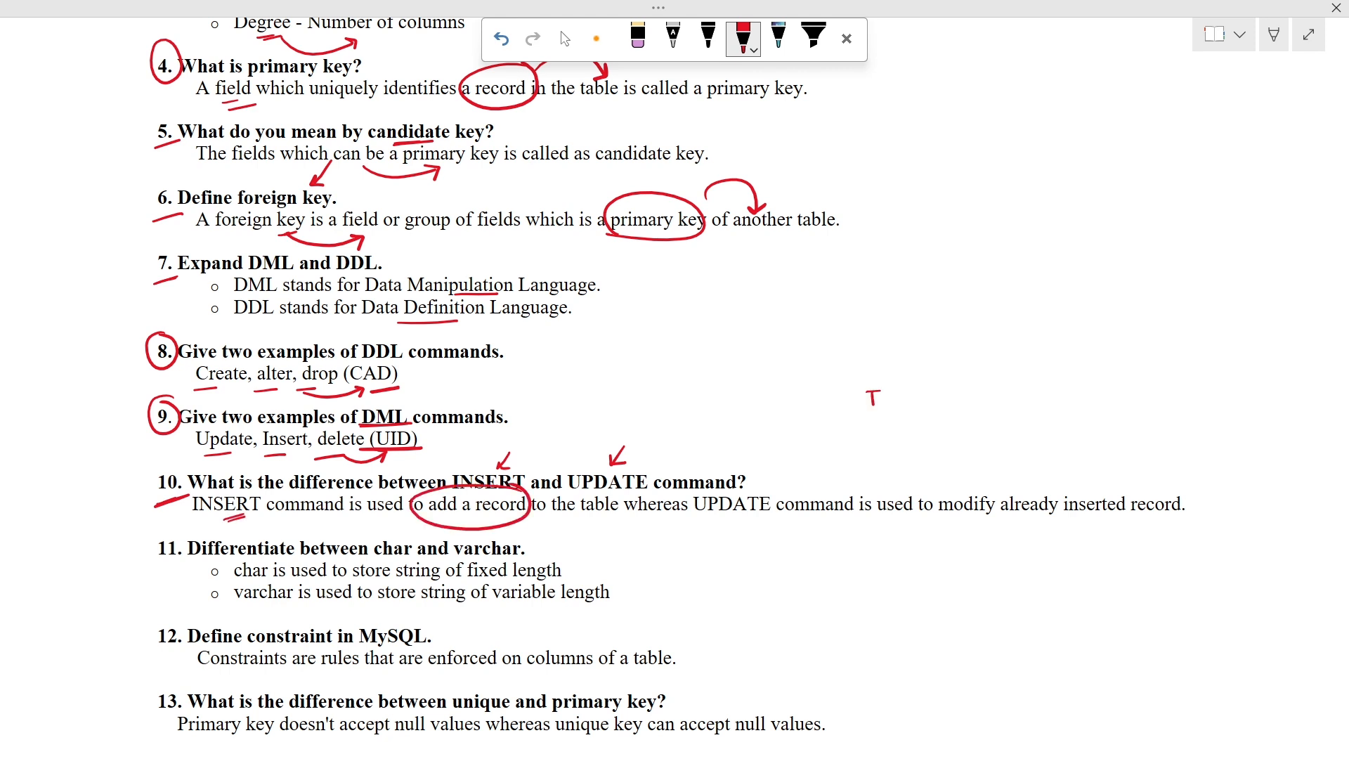
# - Write the T → E ← Insert, U → Modify margin note and circle modify
pyautogui.moveTo(873, 397); pyautogui.dragTo(921, 397)
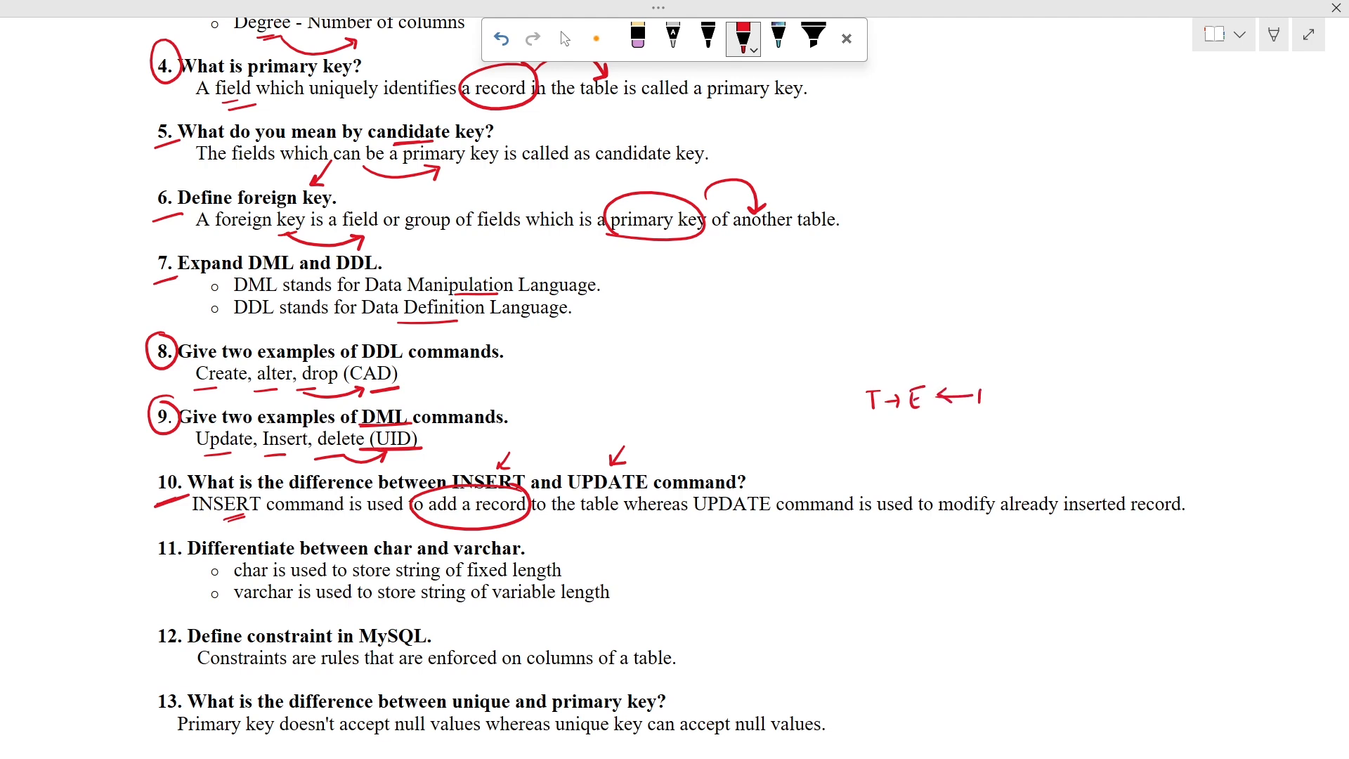
pyautogui.moveTo(981, 394); pyautogui.dragTo(1042, 394)
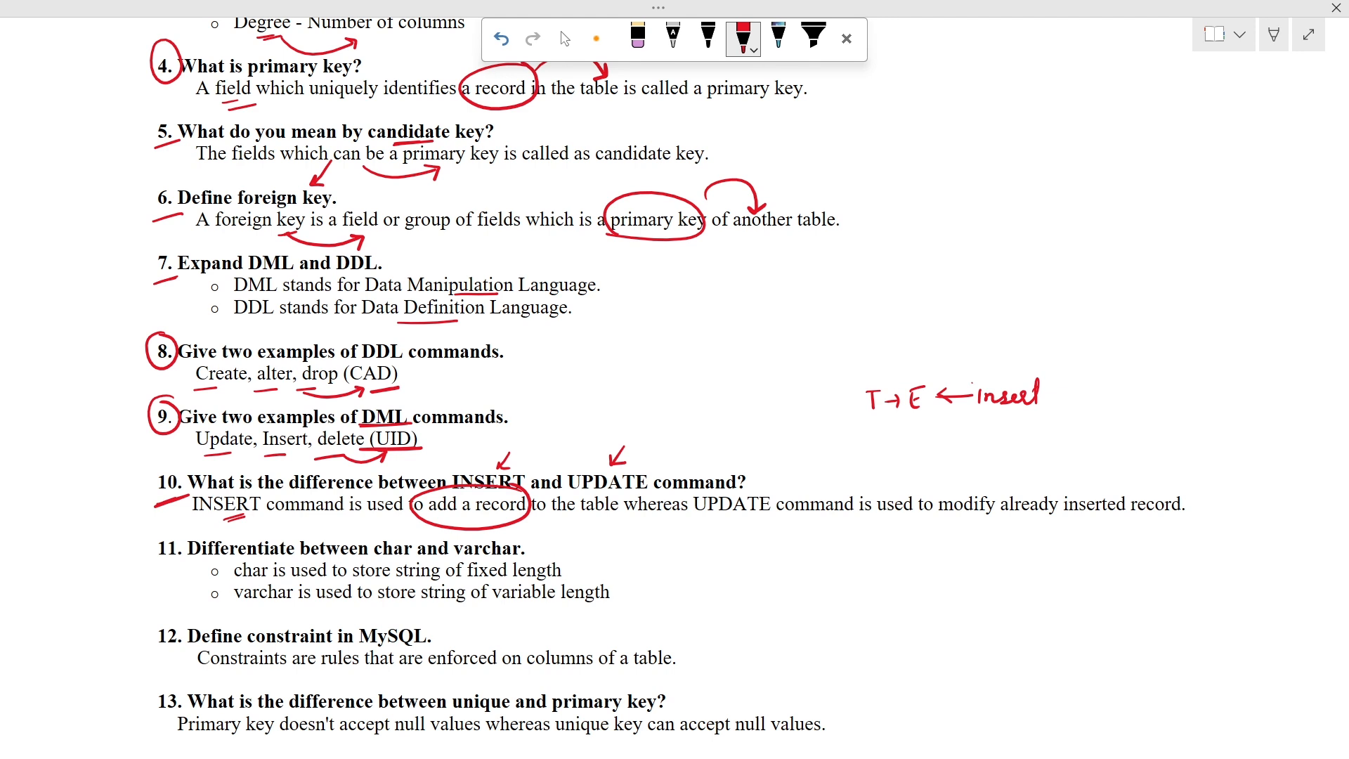
pyautogui.moveTo(904, 437); pyautogui.dragTo(981, 438)
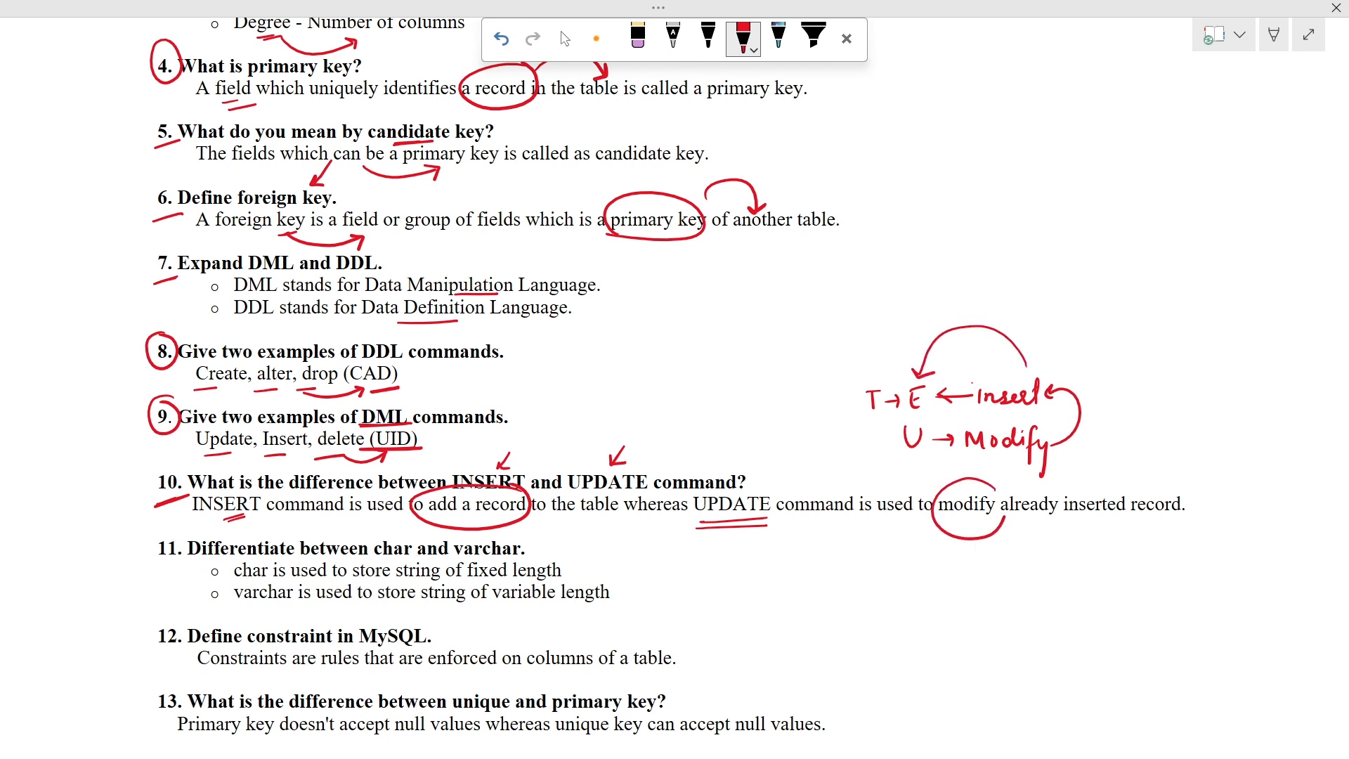
pyautogui.moveTo(998, 539); pyautogui.dragTo(1067, 539)
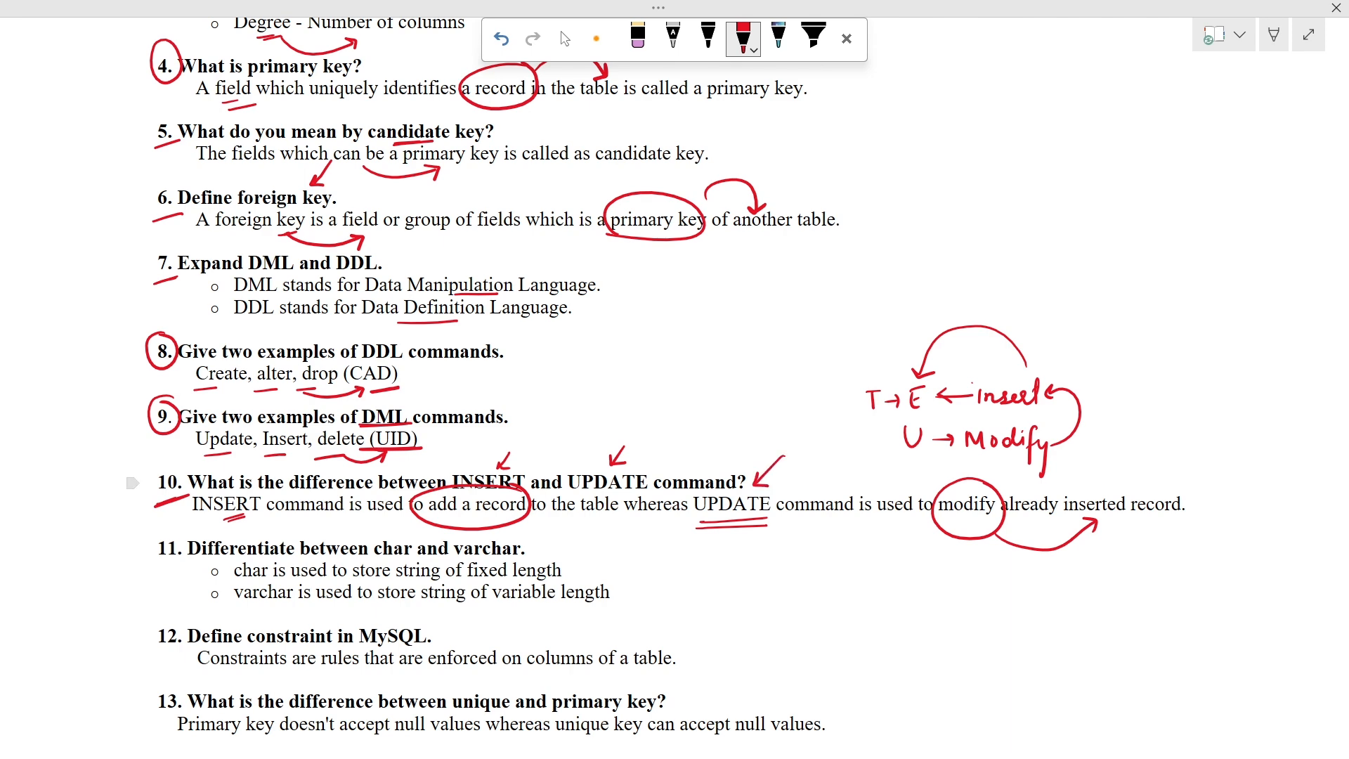
# - Tick char's fixed-length description and draw an arrow under the varchar description in question 11
pyautogui.scroll(-3)
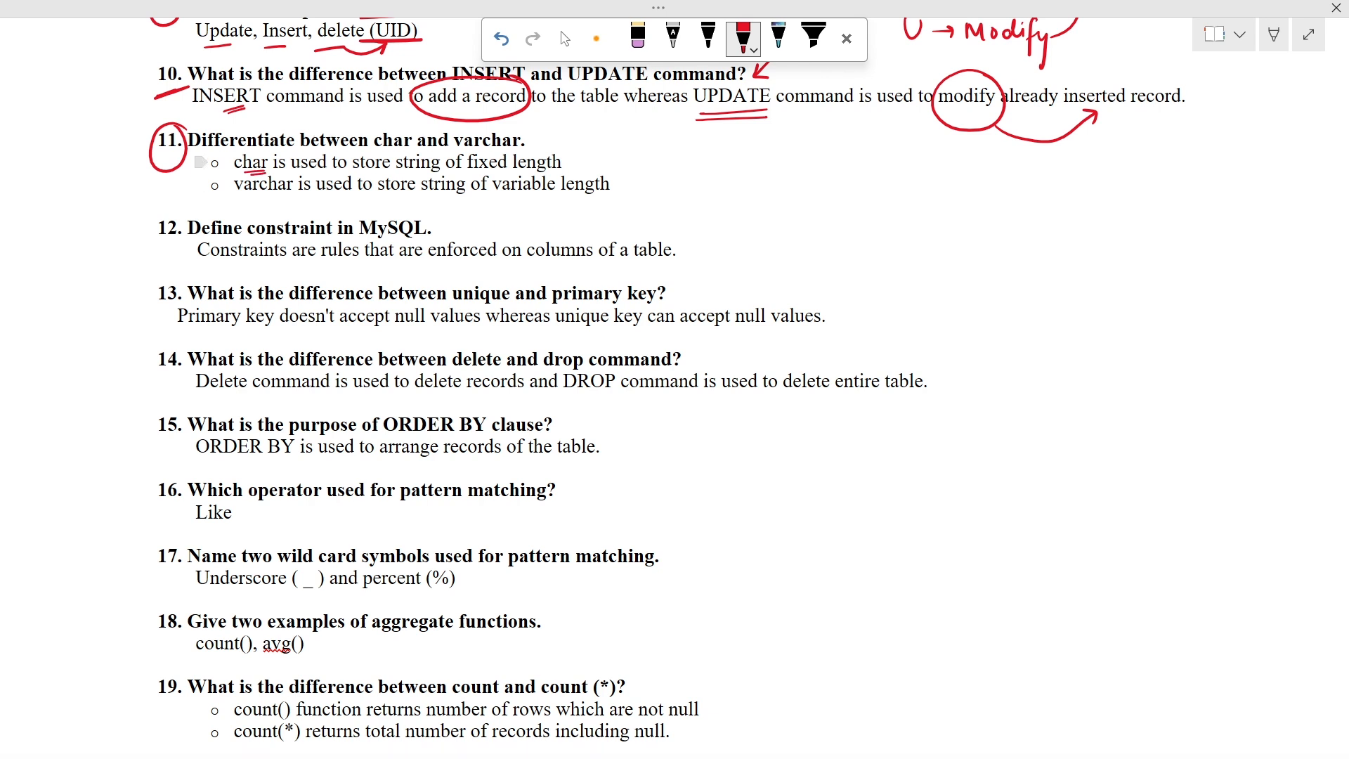
pyautogui.moveTo(568, 163); pyautogui.dragTo(599, 159)
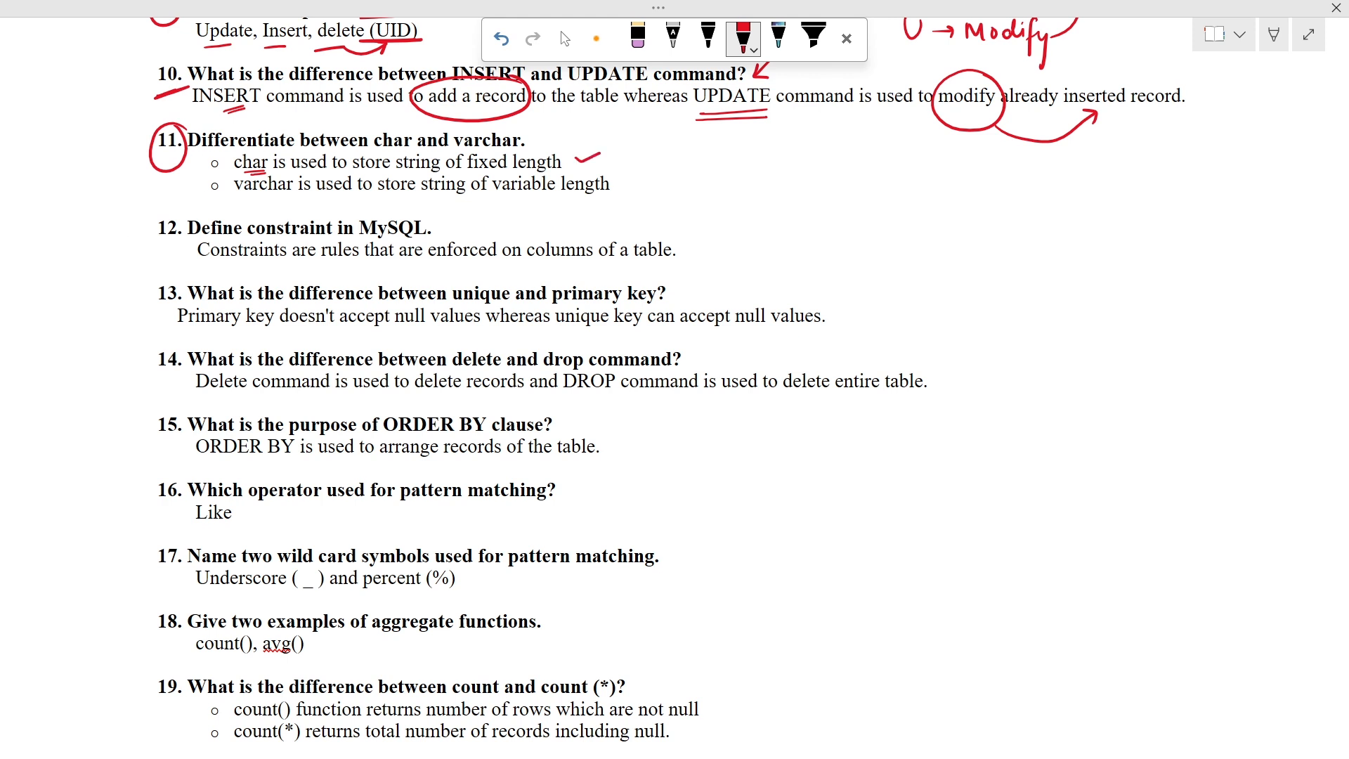
pyautogui.moveTo(250, 185); pyautogui.dragTo(495, 197)
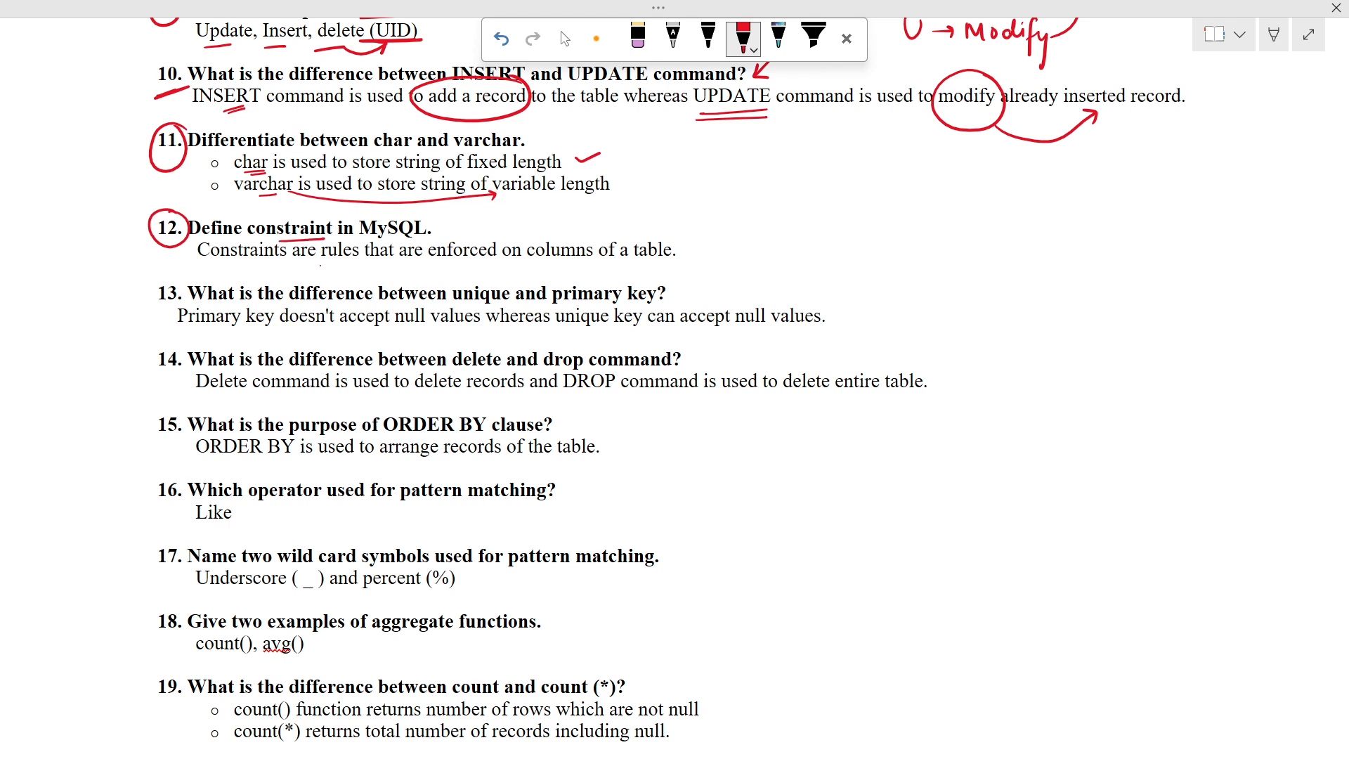
# - Underline rules in question 12 and draw the PK → C → N ✗, D ✗ diagram in the margin
pyautogui.moveTo(491, 237); pyautogui.dragTo(576, 223)
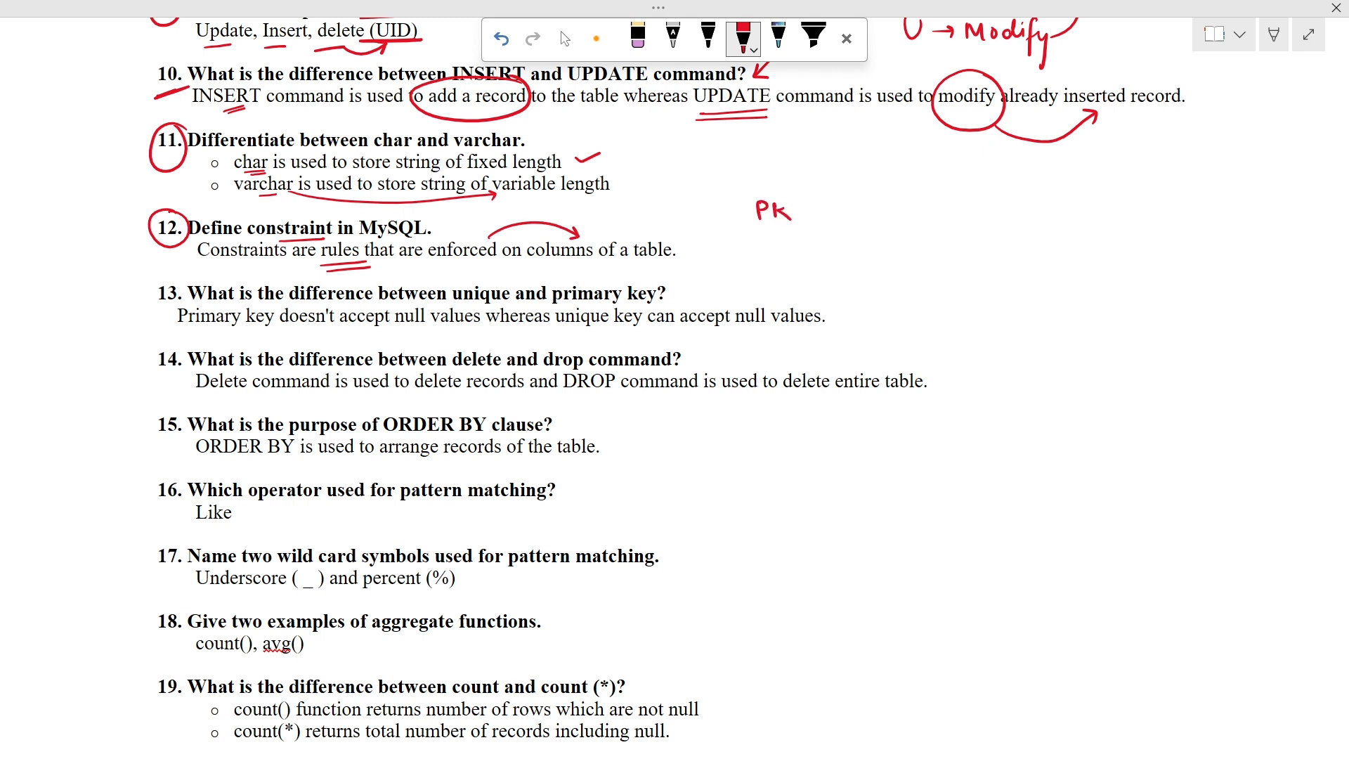
pyautogui.moveTo(804, 211); pyautogui.dragTo(835, 210)
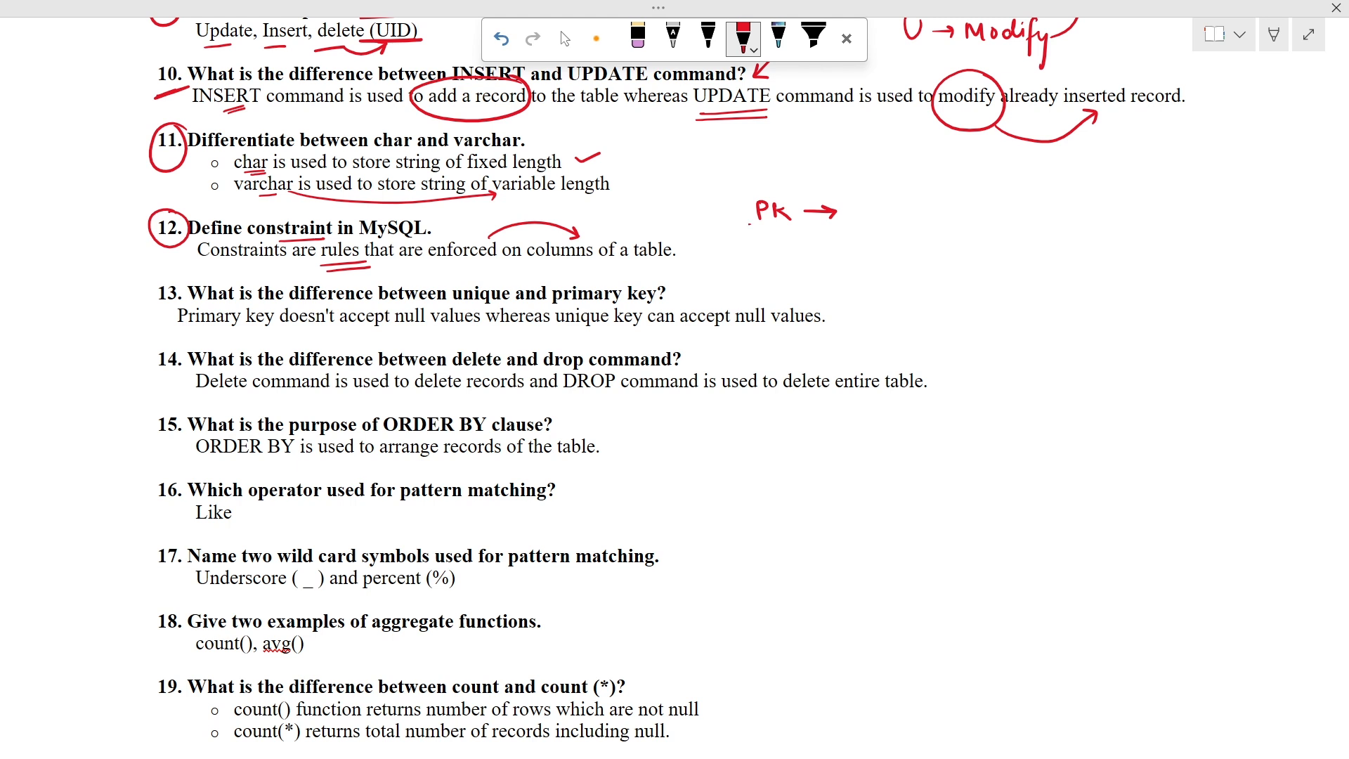
pyautogui.moveTo(788, 232); pyautogui.dragTo(822, 254)
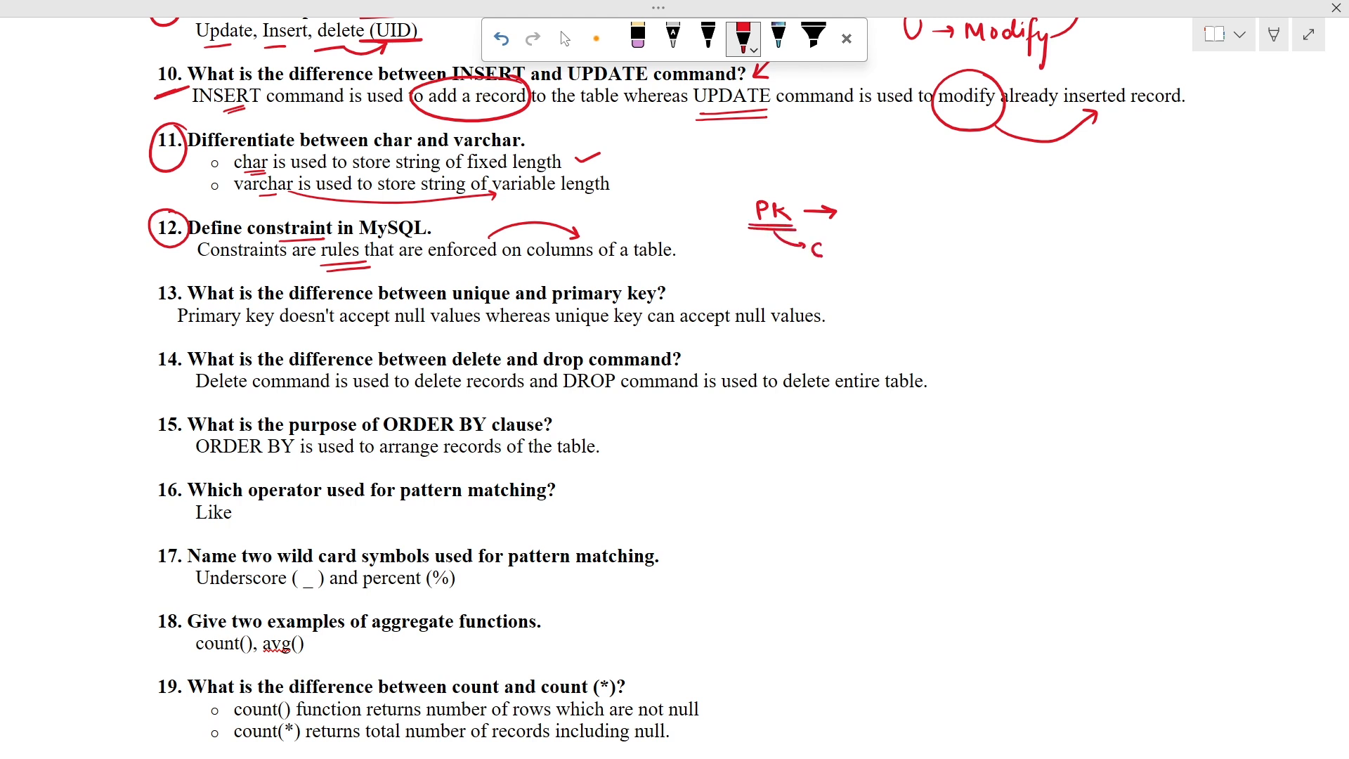
pyautogui.moveTo(834, 247); pyautogui.dragTo(895, 247)
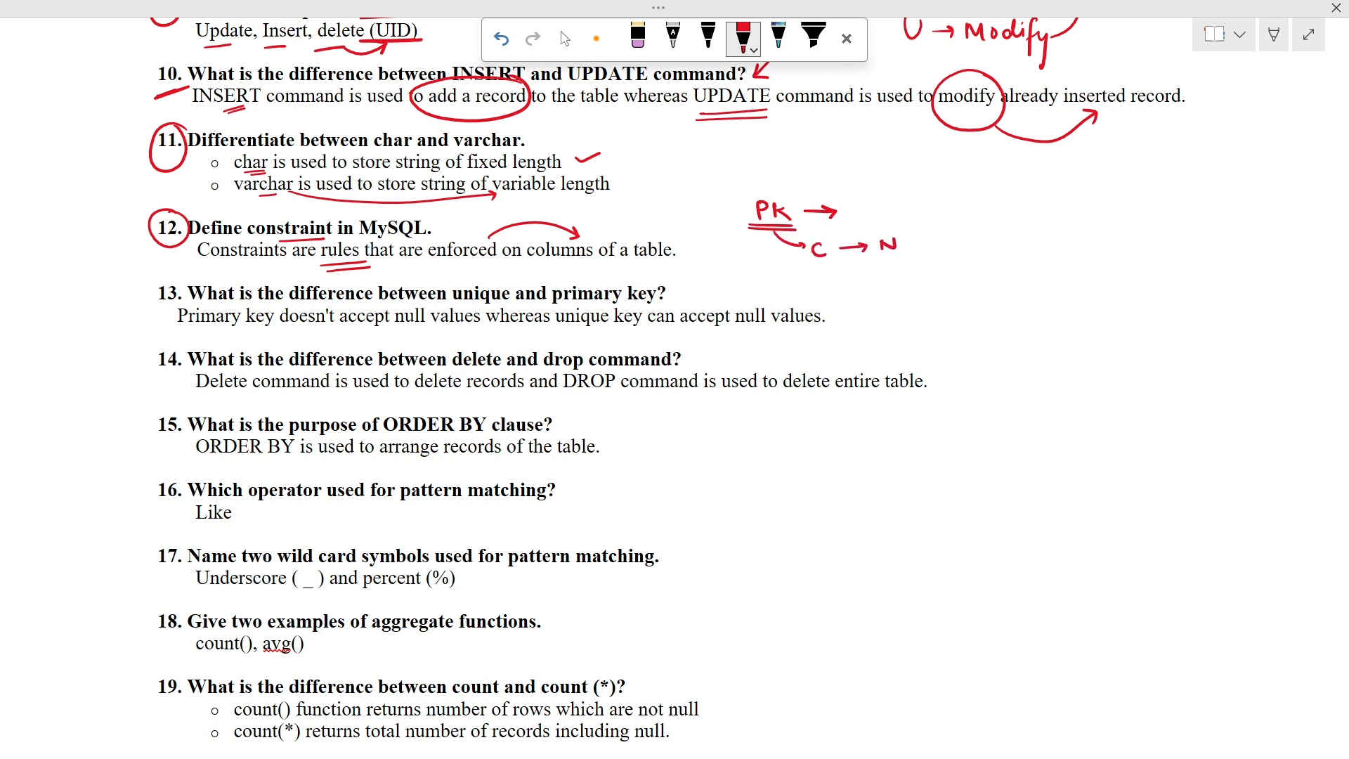
pyautogui.moveTo(877, 241); pyautogui.dragTo(929, 271)
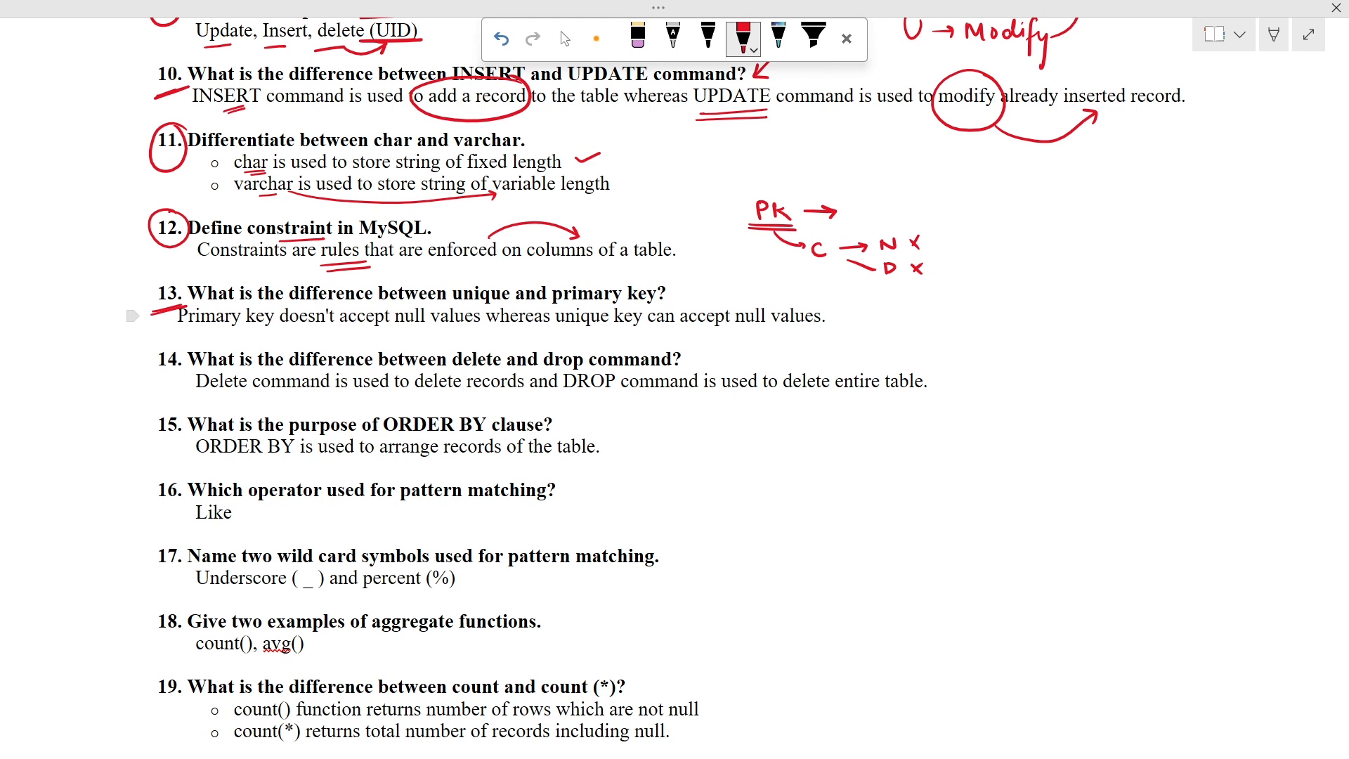
# - Circle unique and primary key in question 13, underline unique key and arrow toward null values
pyautogui.moveTo(451, 276); pyautogui.dragTo(507, 305)
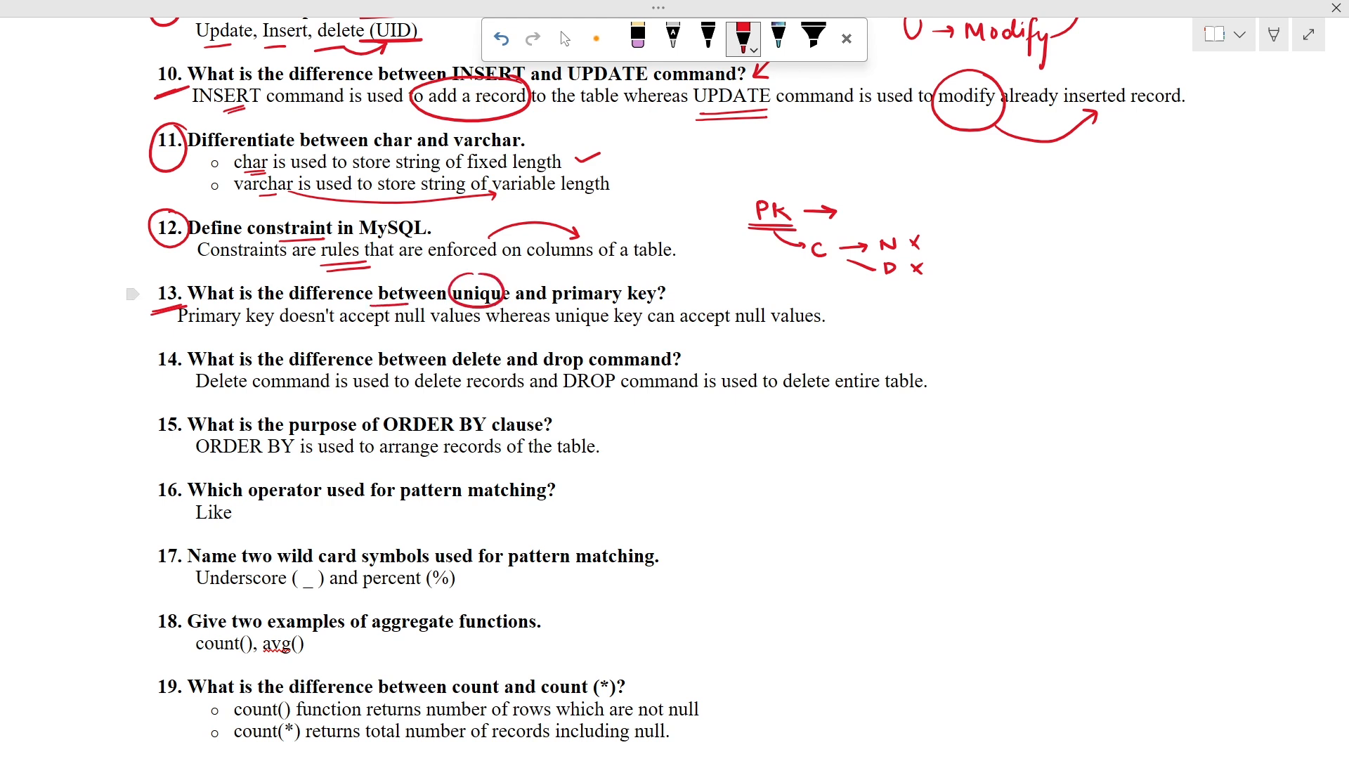
pyautogui.moveTo(551, 280); pyautogui.dragTo(661, 305)
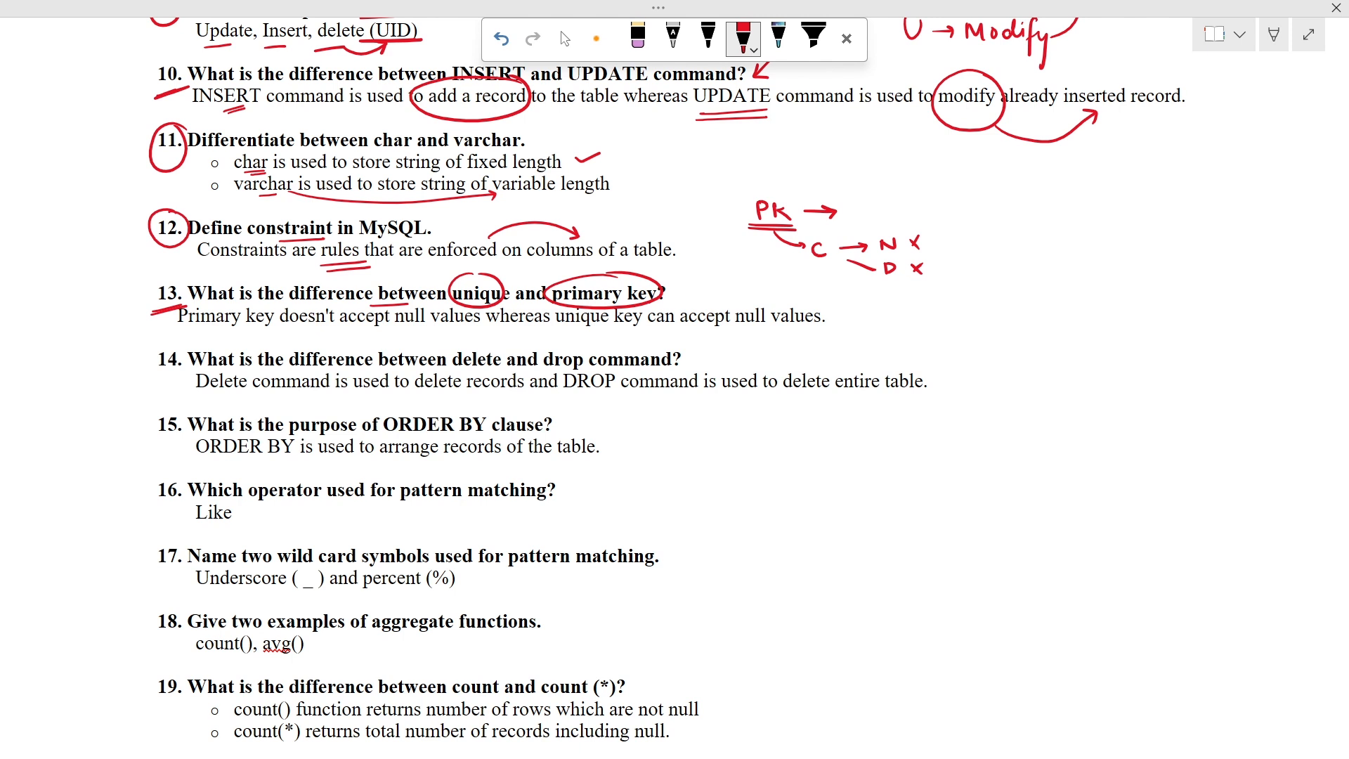
pyautogui.moveTo(869, 271); pyautogui.dragTo(924, 269)
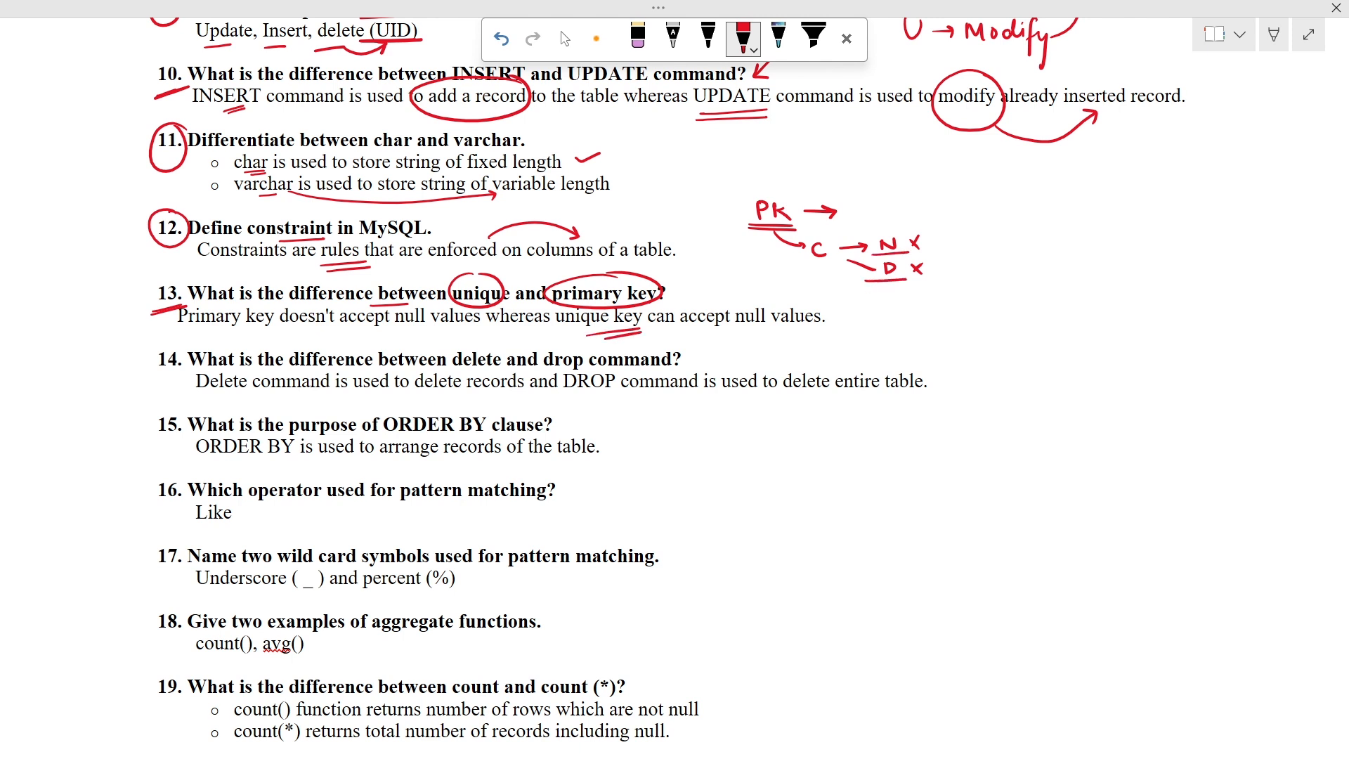
pyautogui.moveTo(603, 336); pyautogui.dragTo(766, 327)
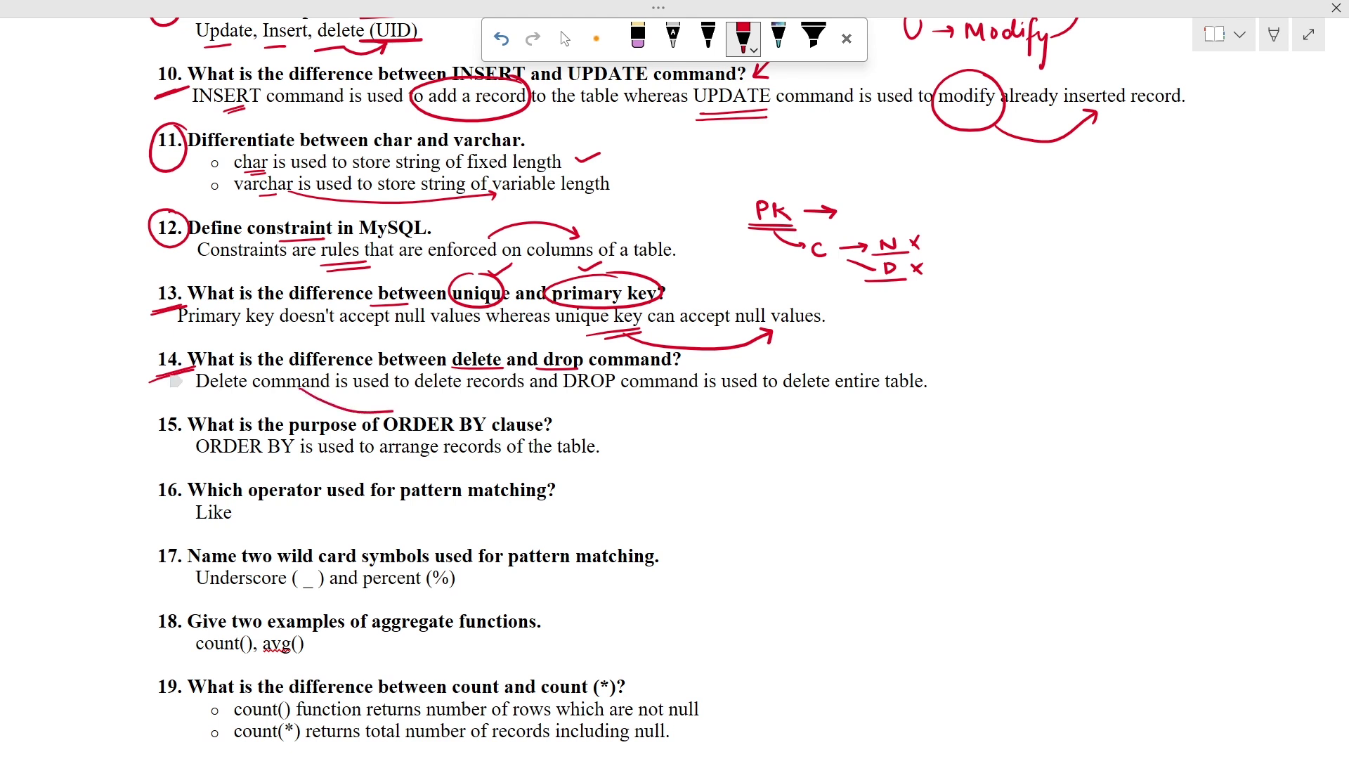
# - Draw arrows under the delete-records answer and from DROP toward entire table in question 14
pyautogui.moveTo(292, 409); pyautogui.dragTo(469, 396)
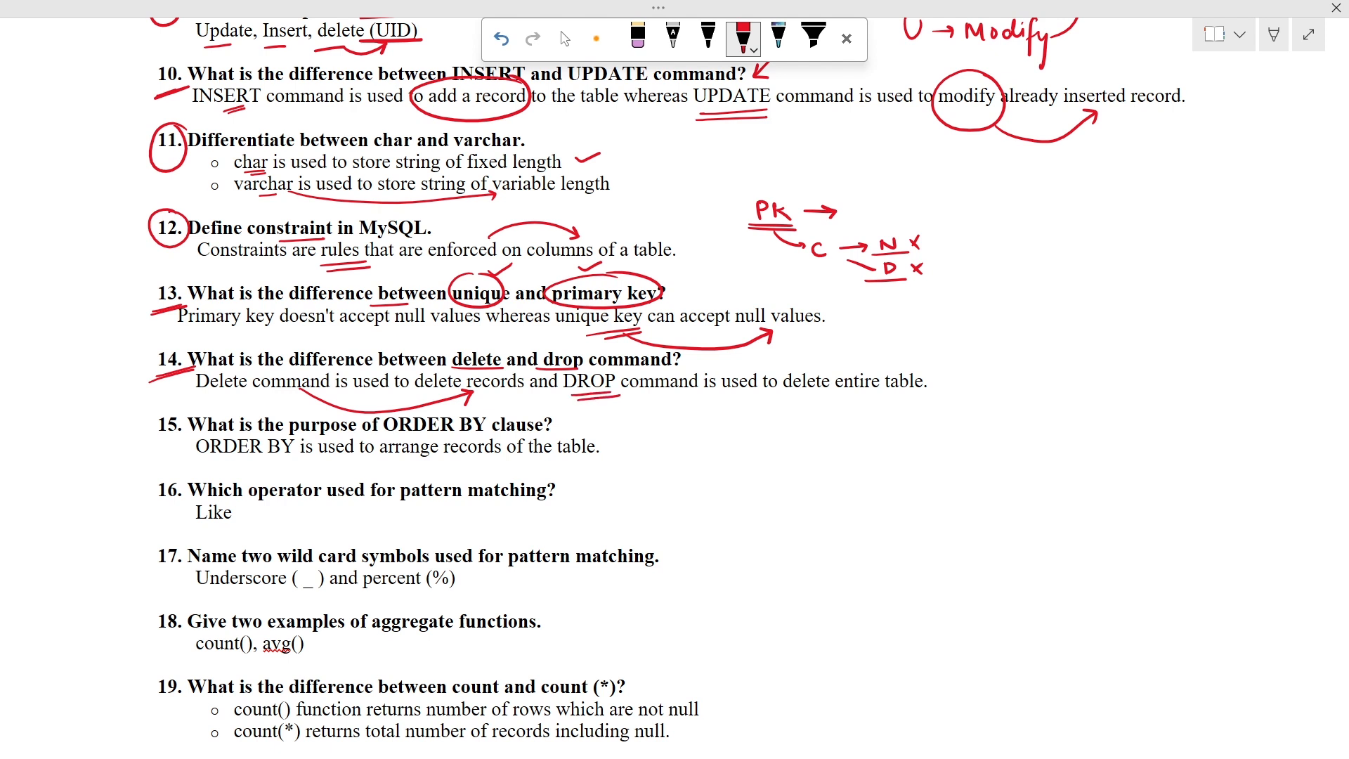
pyautogui.moveTo(585, 397); pyautogui.dragTo(843, 397)
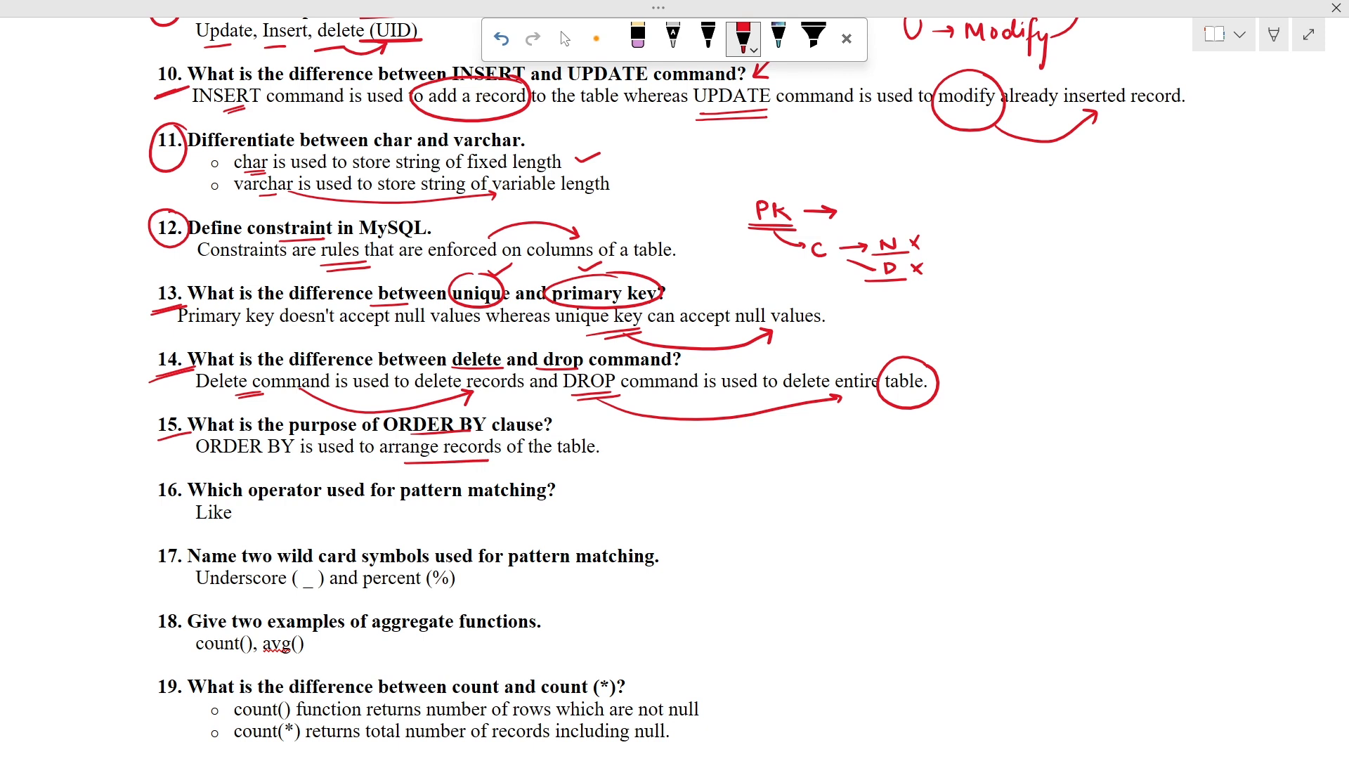
# - Circle question 16's number and circle wild card in question 17
pyautogui.moveTo(155, 482); pyautogui.dragTo(182, 512)
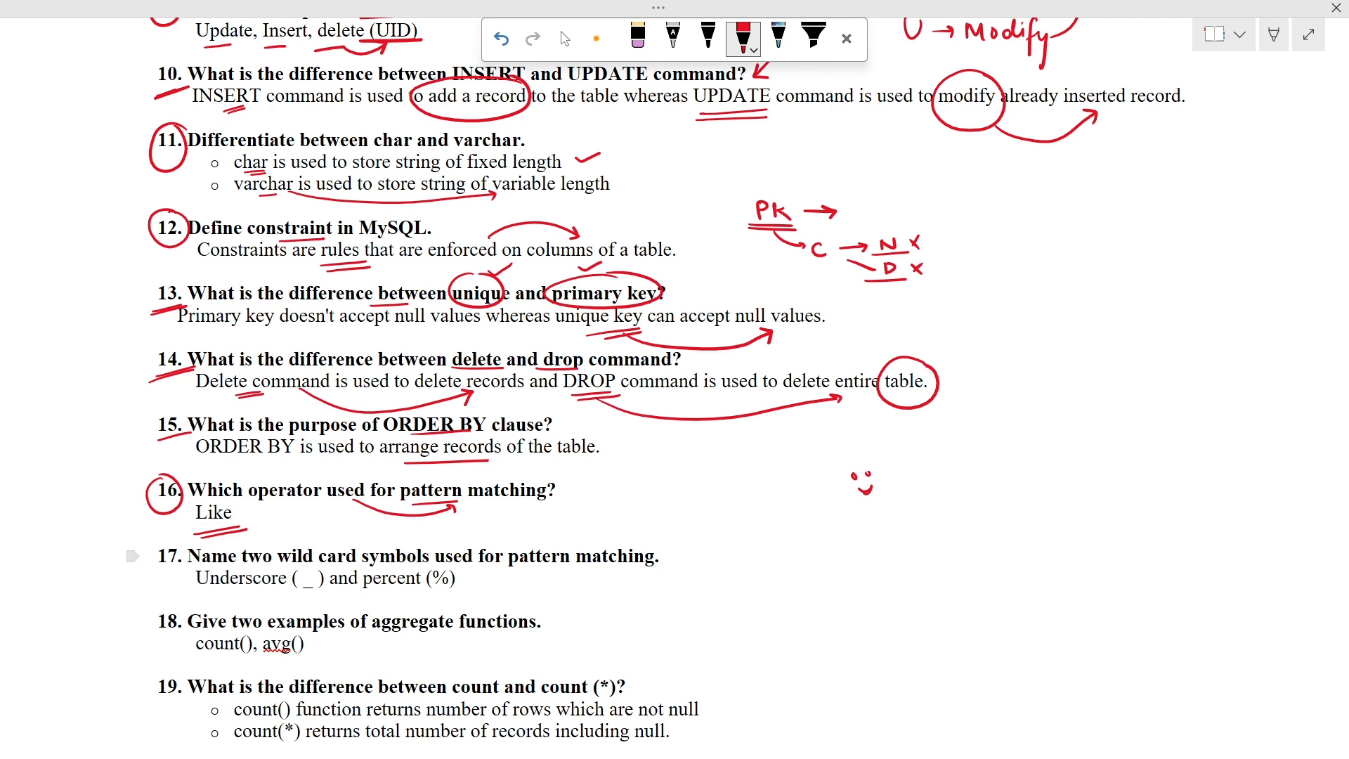
pyautogui.moveTo(154, 579); pyautogui.dragTo(190, 573)
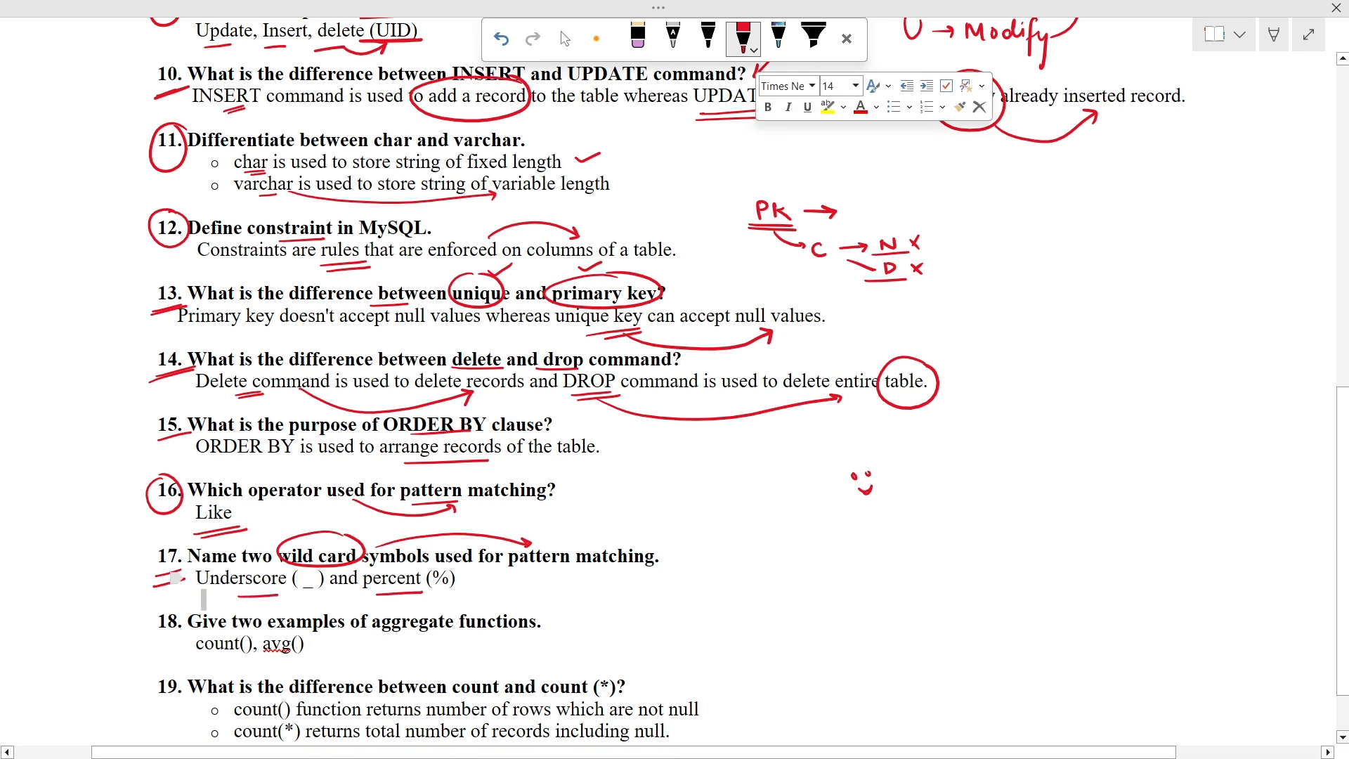
# - Write the Any note beside percent in question 17's wild card answer
pyautogui.moveTo(465, 585); pyautogui.dragTo(534, 576)
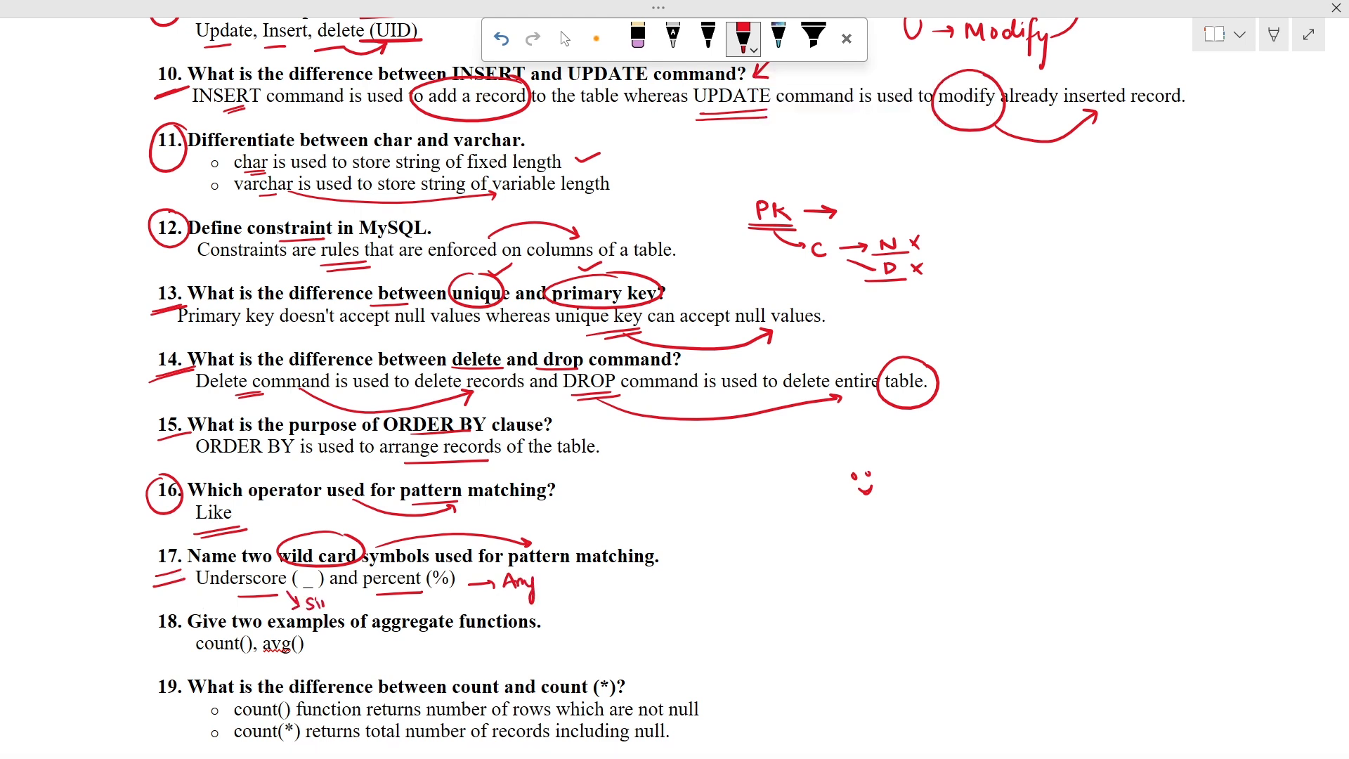
pyautogui.scroll(-3)
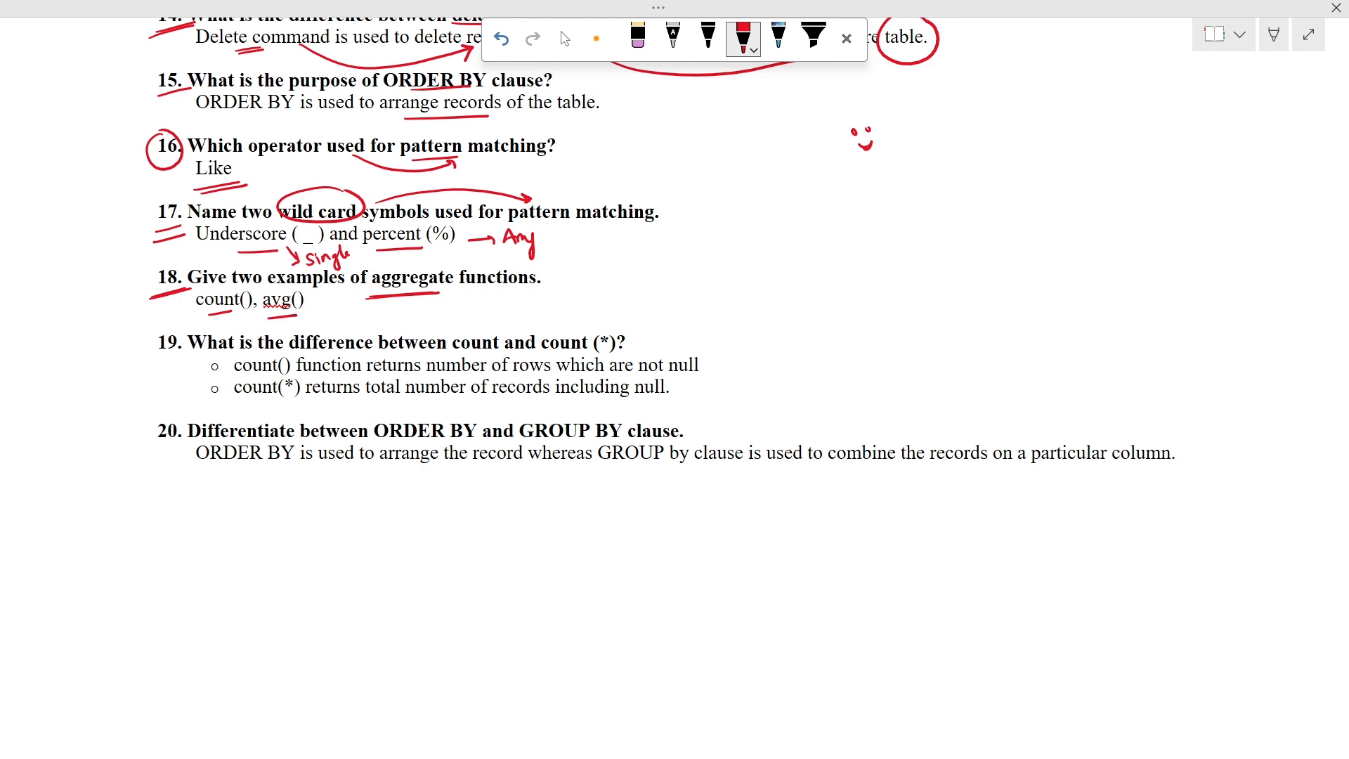
# - Underline count() and avg() in question 18 with a downward red arrow beside it
pyautogui.moveTo(156, 300); pyautogui.dragTo(165, 308)
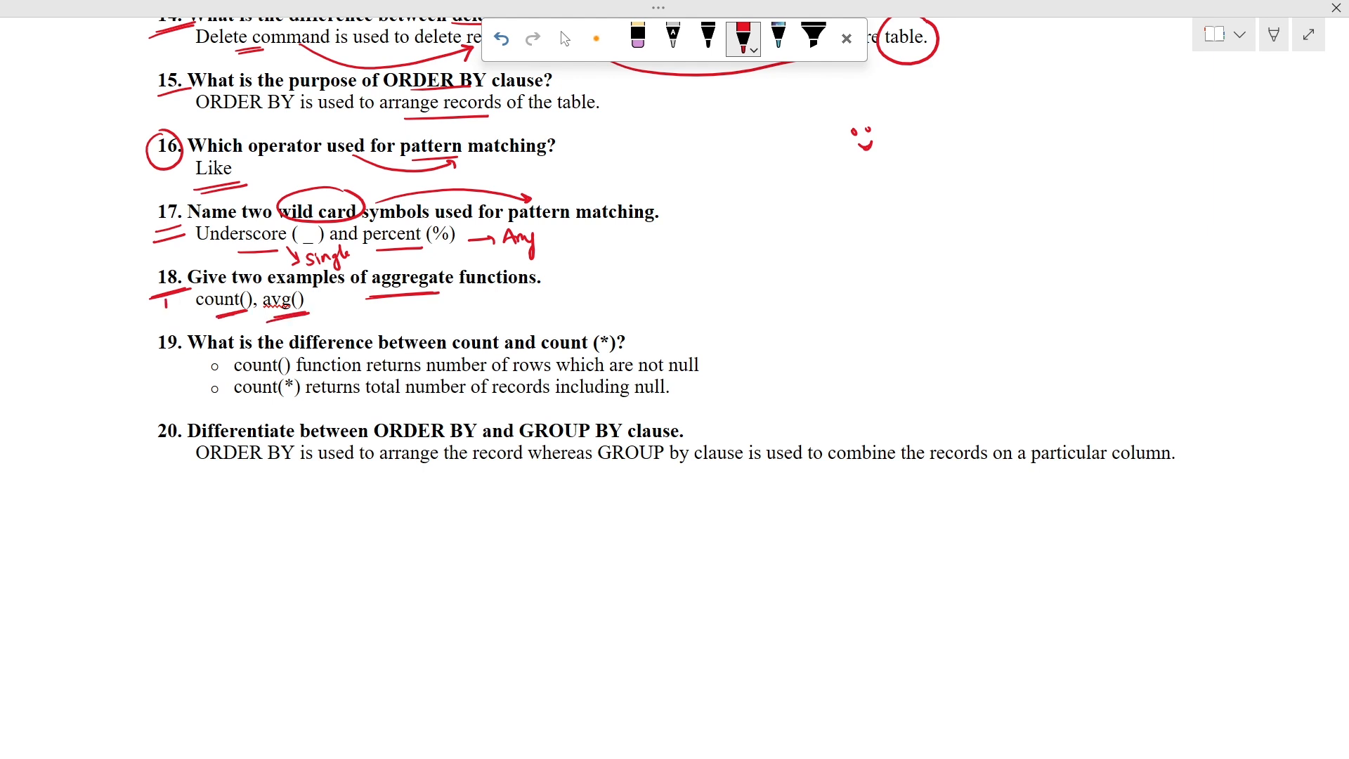
pyautogui.moveTo(163, 296); pyautogui.dragTo(171, 327)
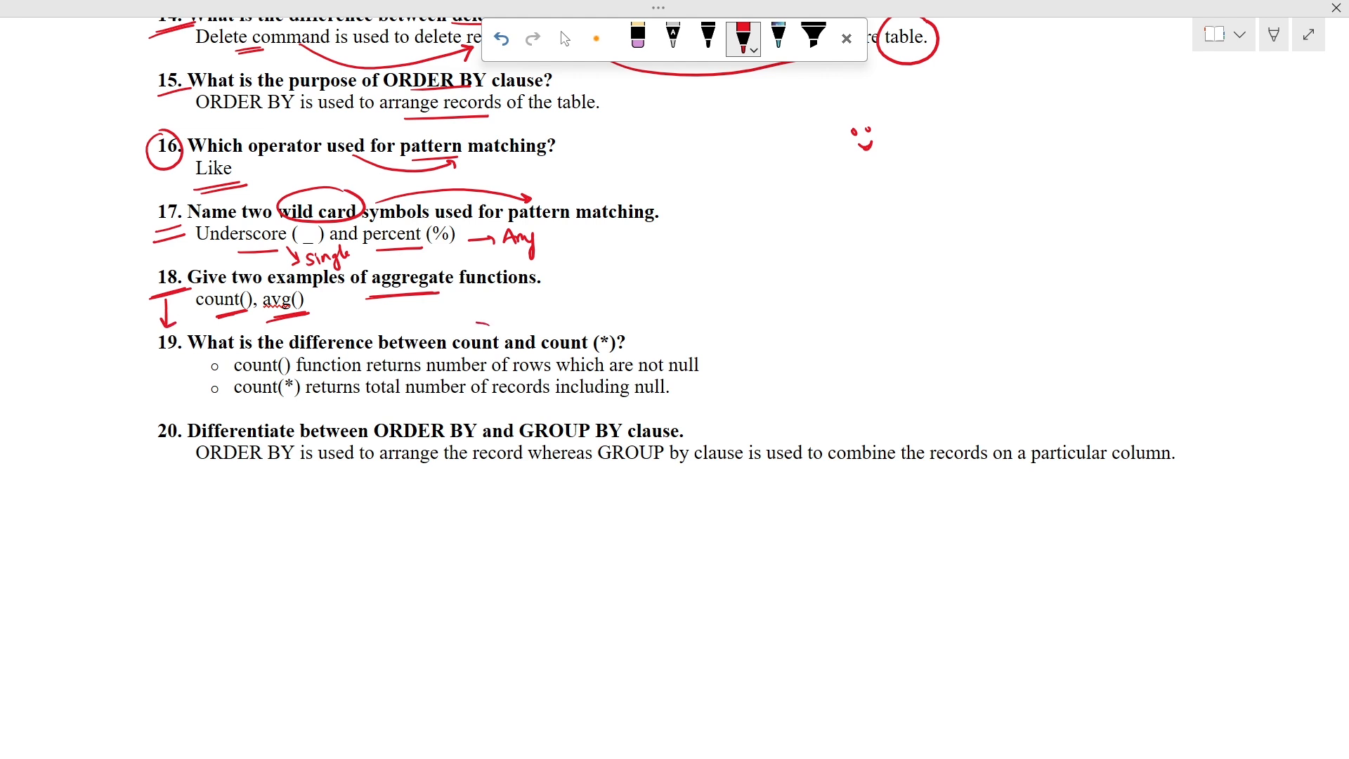
# - Circle count and count (*) in question 19, add a side note, and circle ORDER BY in question 20
pyautogui.moveTo(455, 341); pyautogui.dragTo(603, 341)
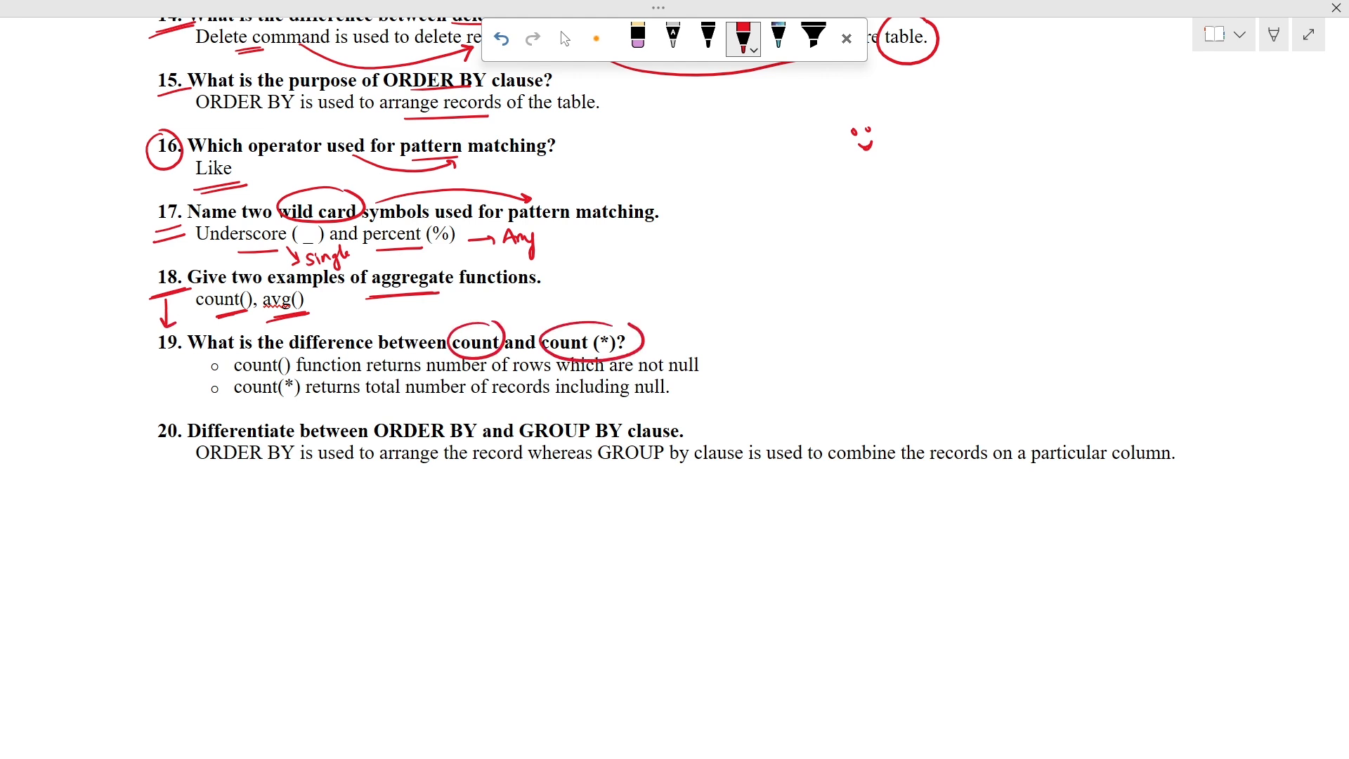
pyautogui.moveTo(641, 345); pyautogui.dragTo(689, 314)
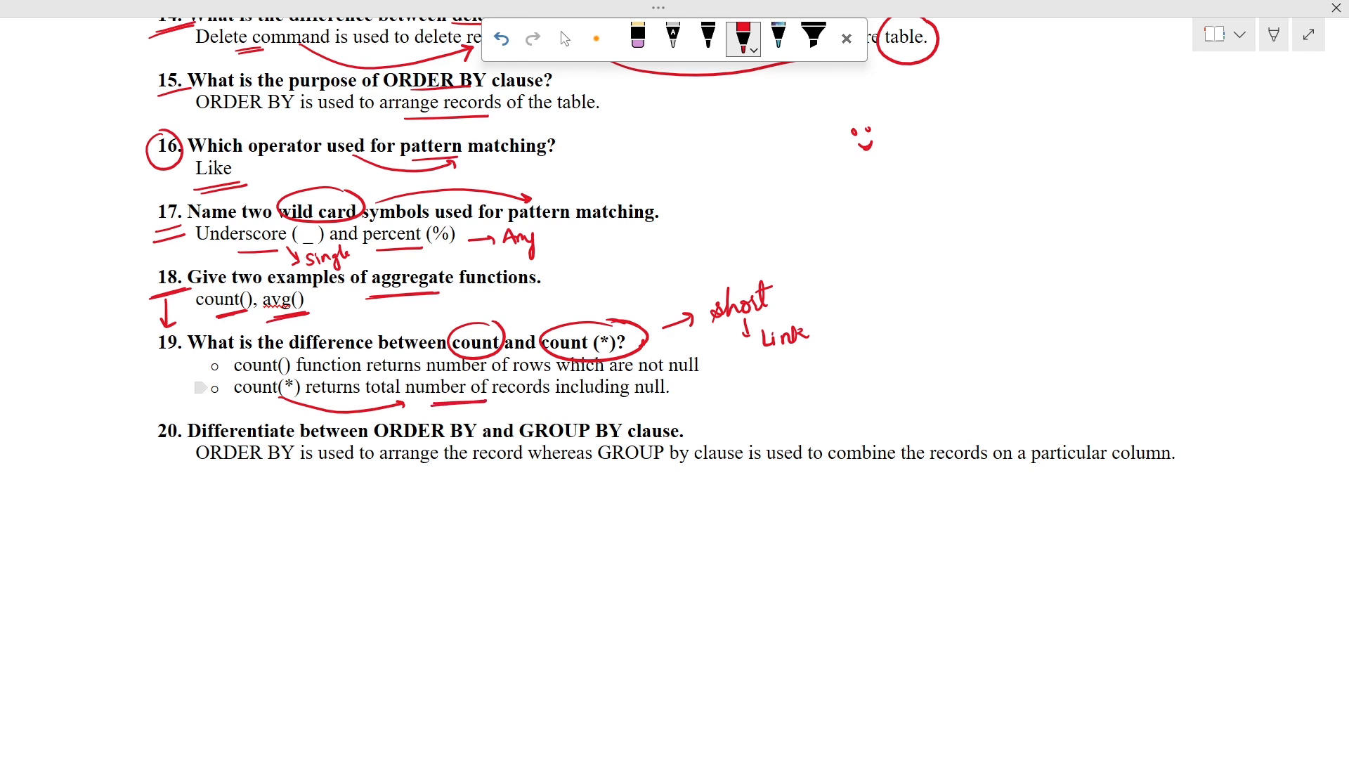
pyautogui.moveTo(645, 374); pyautogui.dragTo(645, 405)
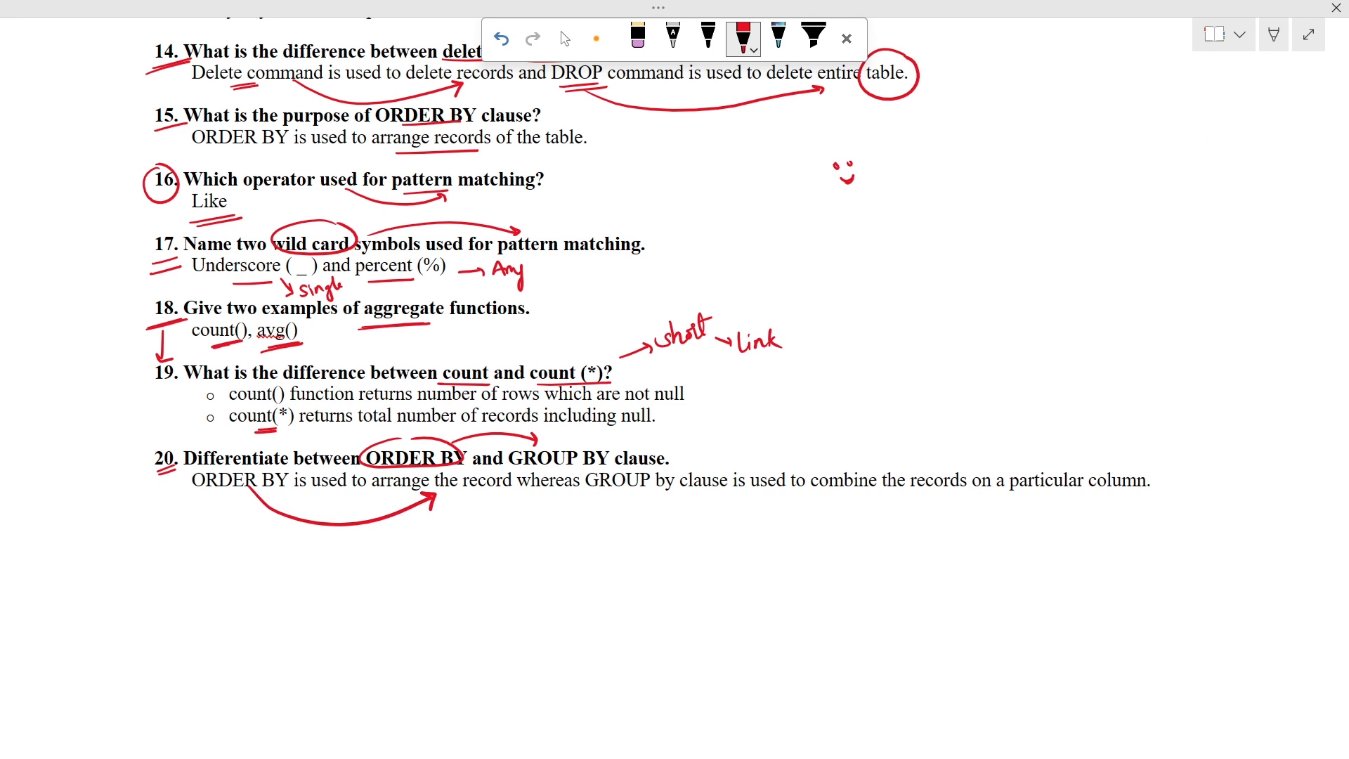
# - Underline GROUP in question 20 and draw an arrow over the combining-records phrase
pyautogui.moveTo(607, 511); pyautogui.dragTo(666, 503)
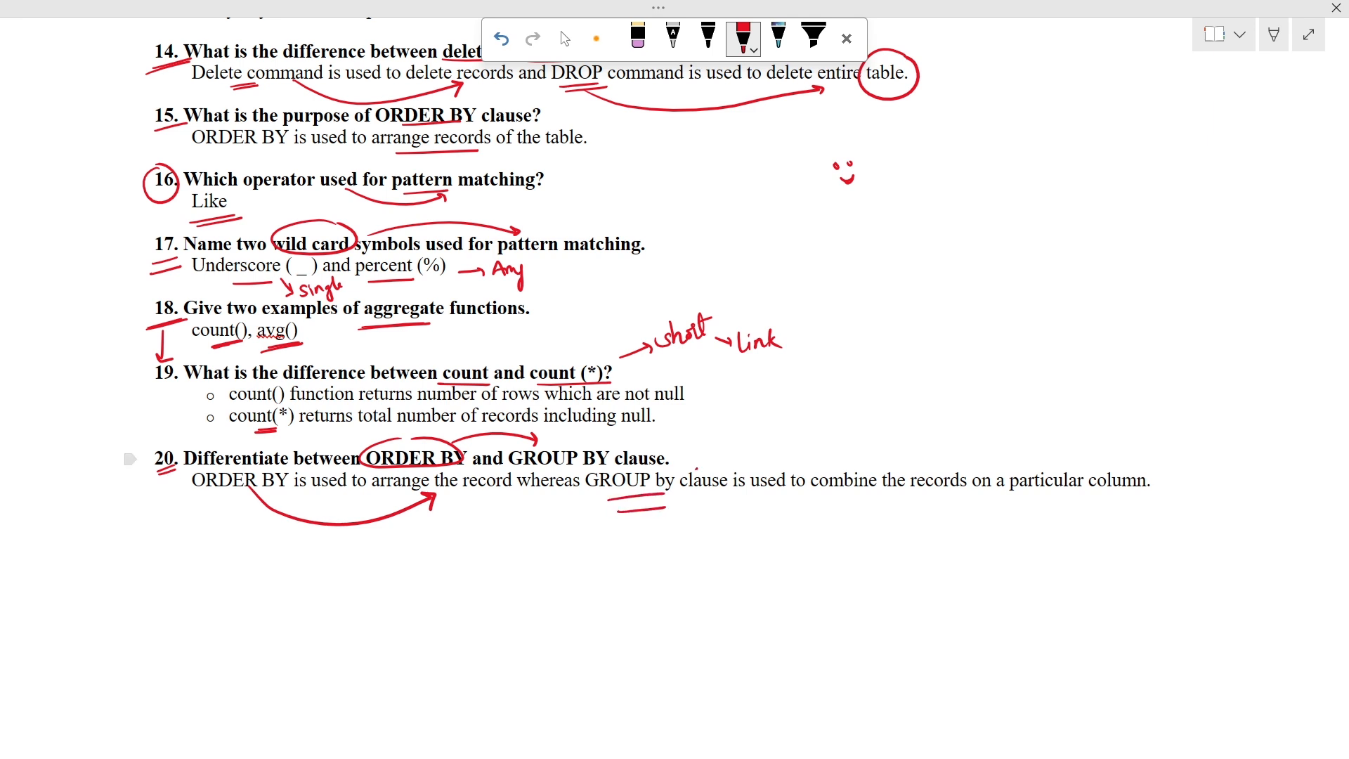
pyautogui.moveTo(722, 447); pyautogui.dragTo(827, 461)
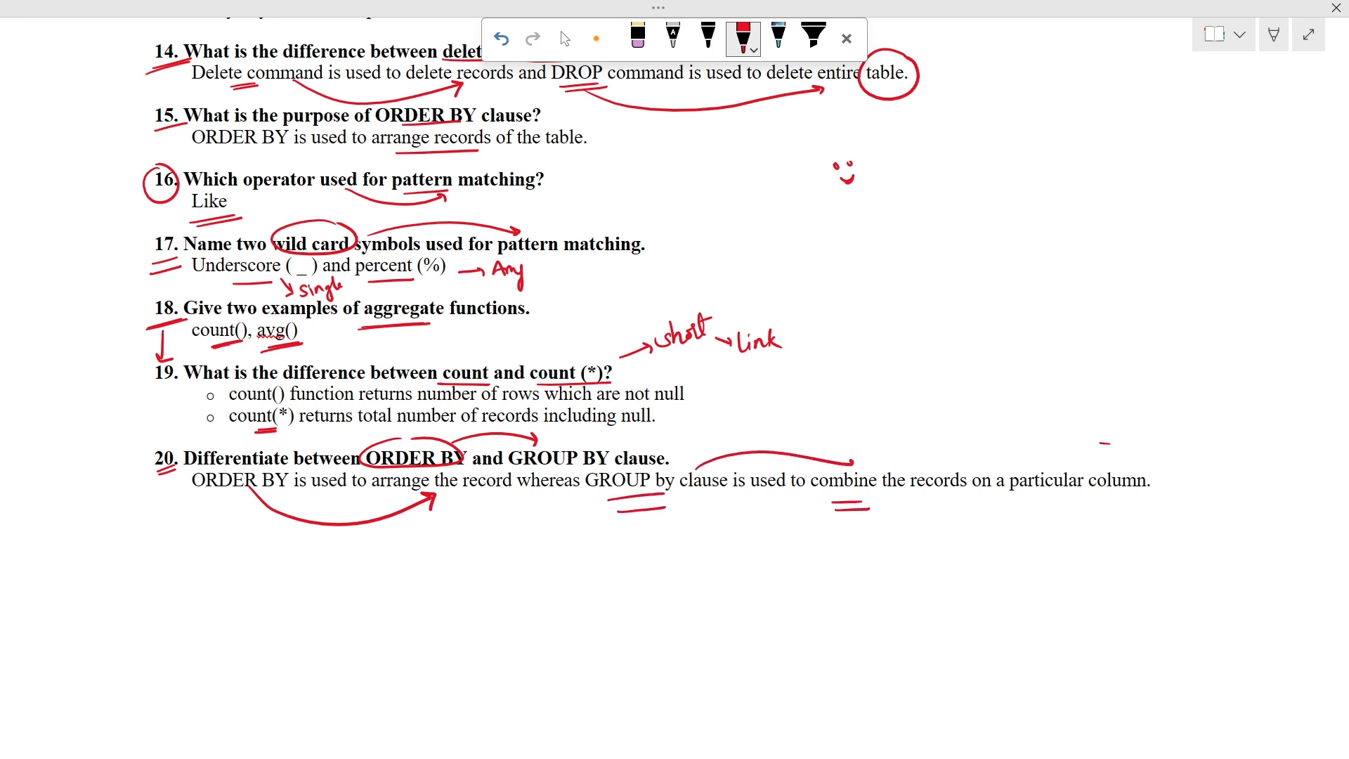